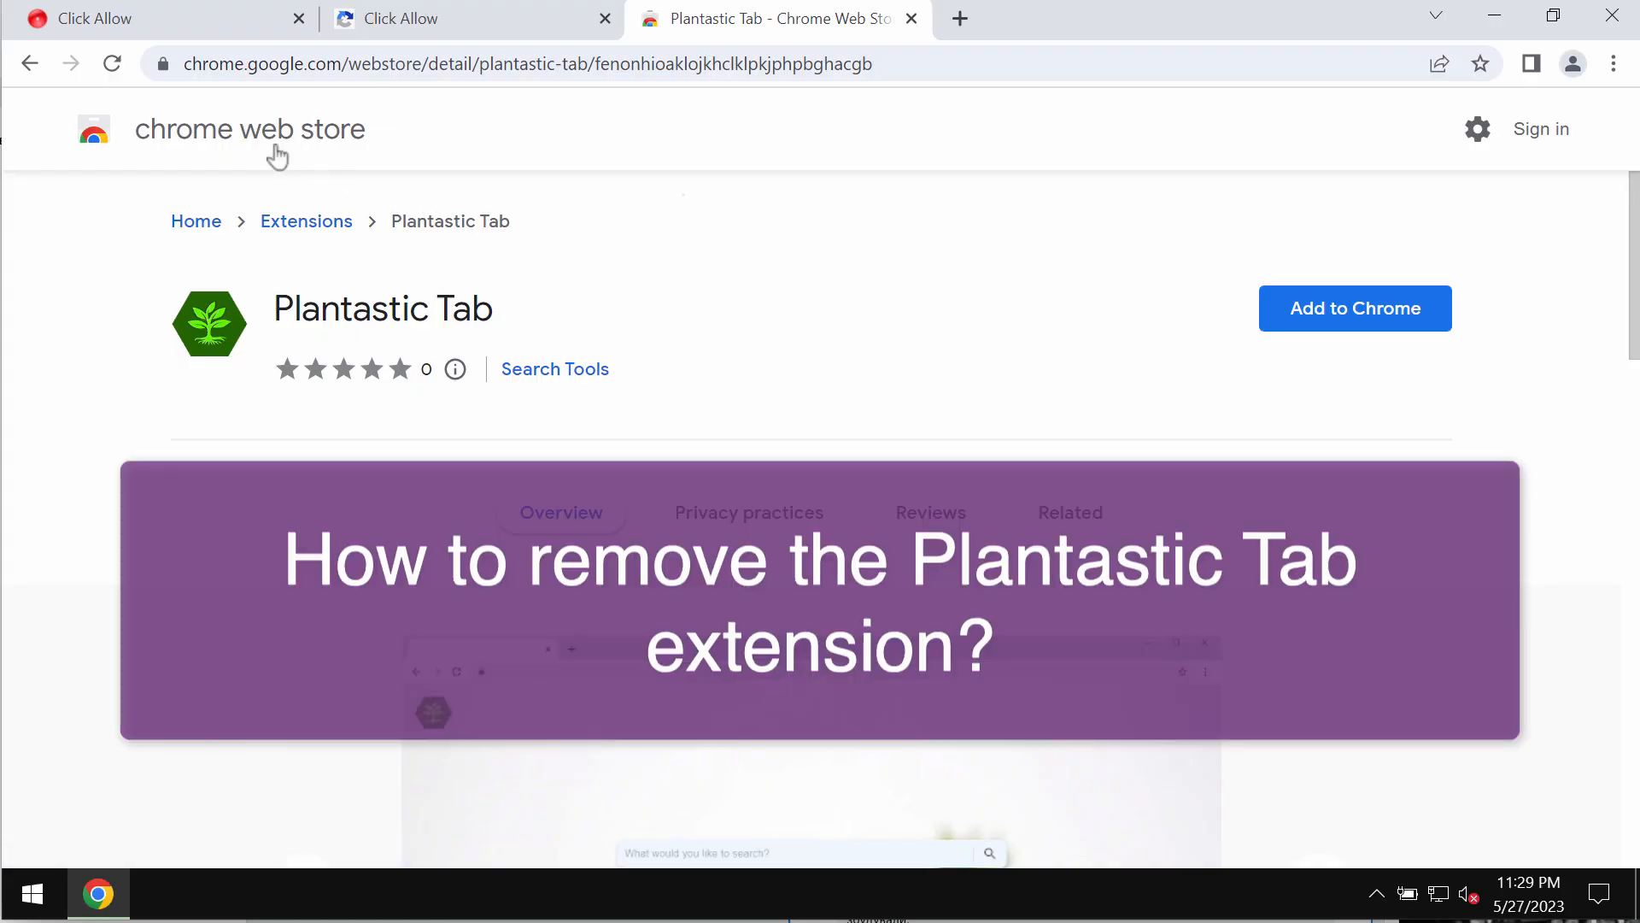
{"action": "mouse_move", "coordinate": [301, 157]}
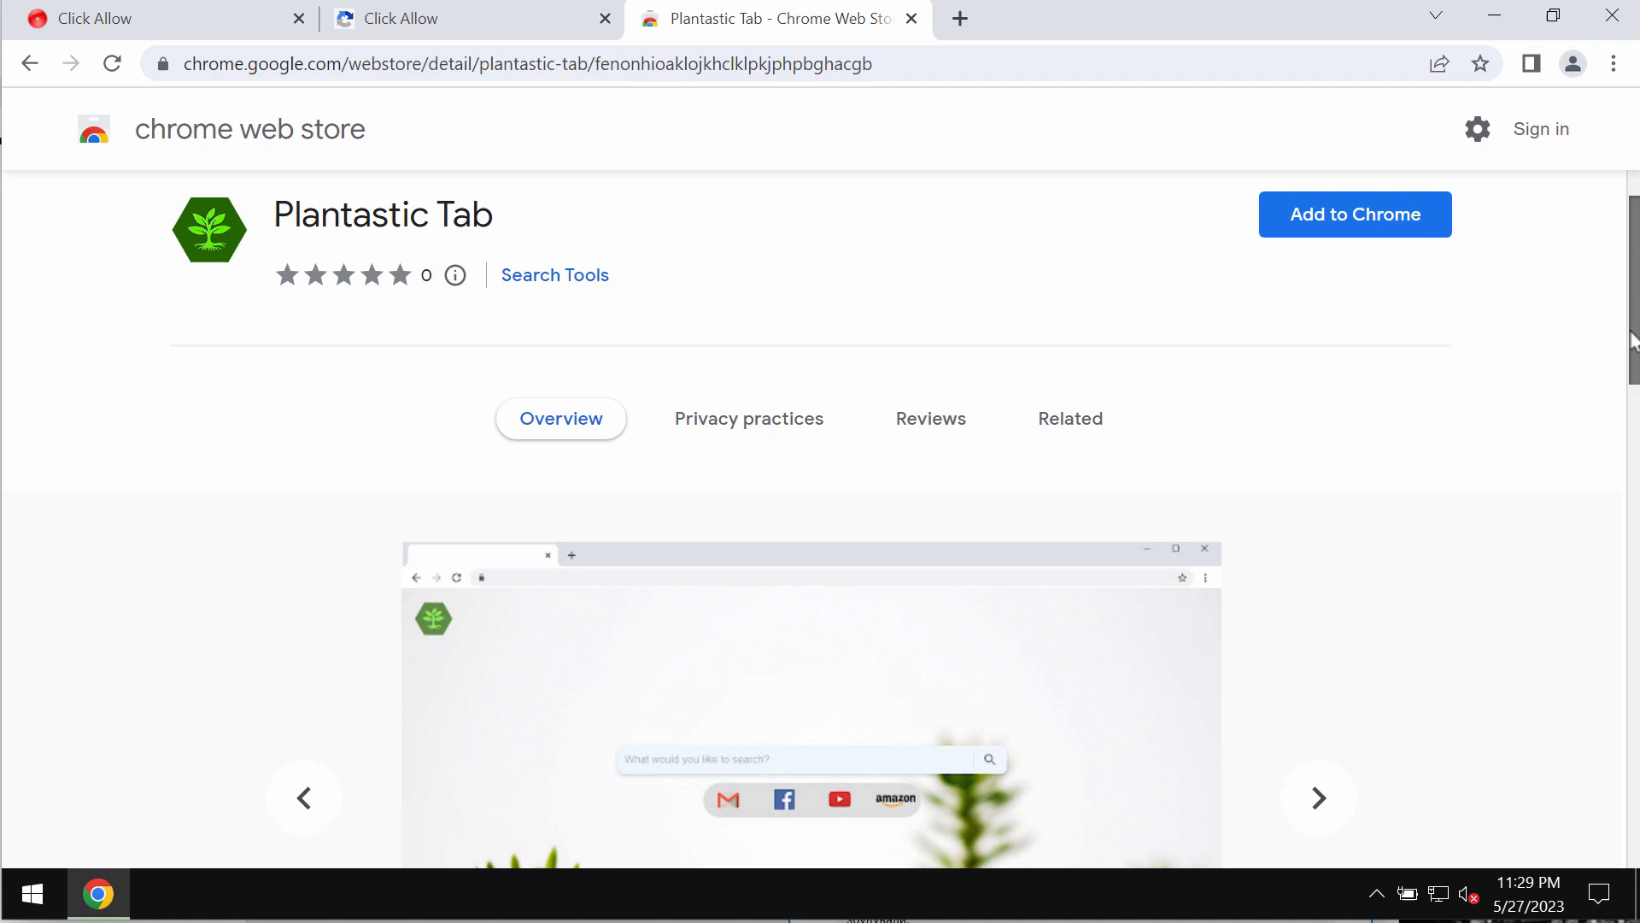
- Add the Plantastic Tab extension to Chrome and confirm the install prompt
{"action": "scroll", "scroll_direction": "down", "scroll_amount": 3}
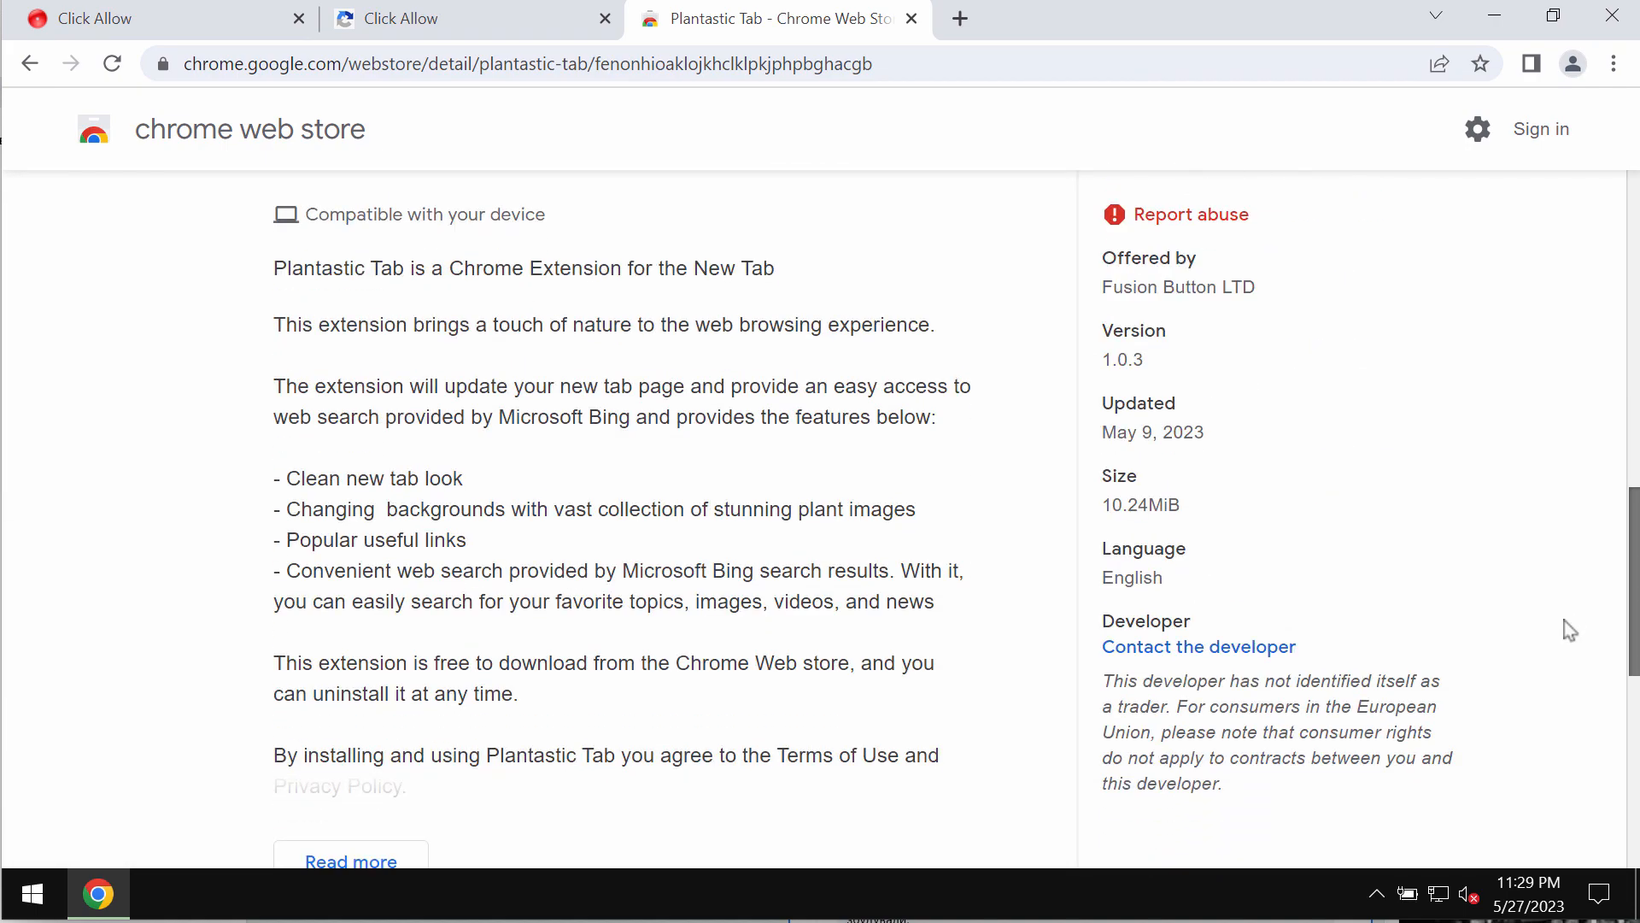
{"action": "scroll", "scroll_direction": "up", "scroll_amount": 3}
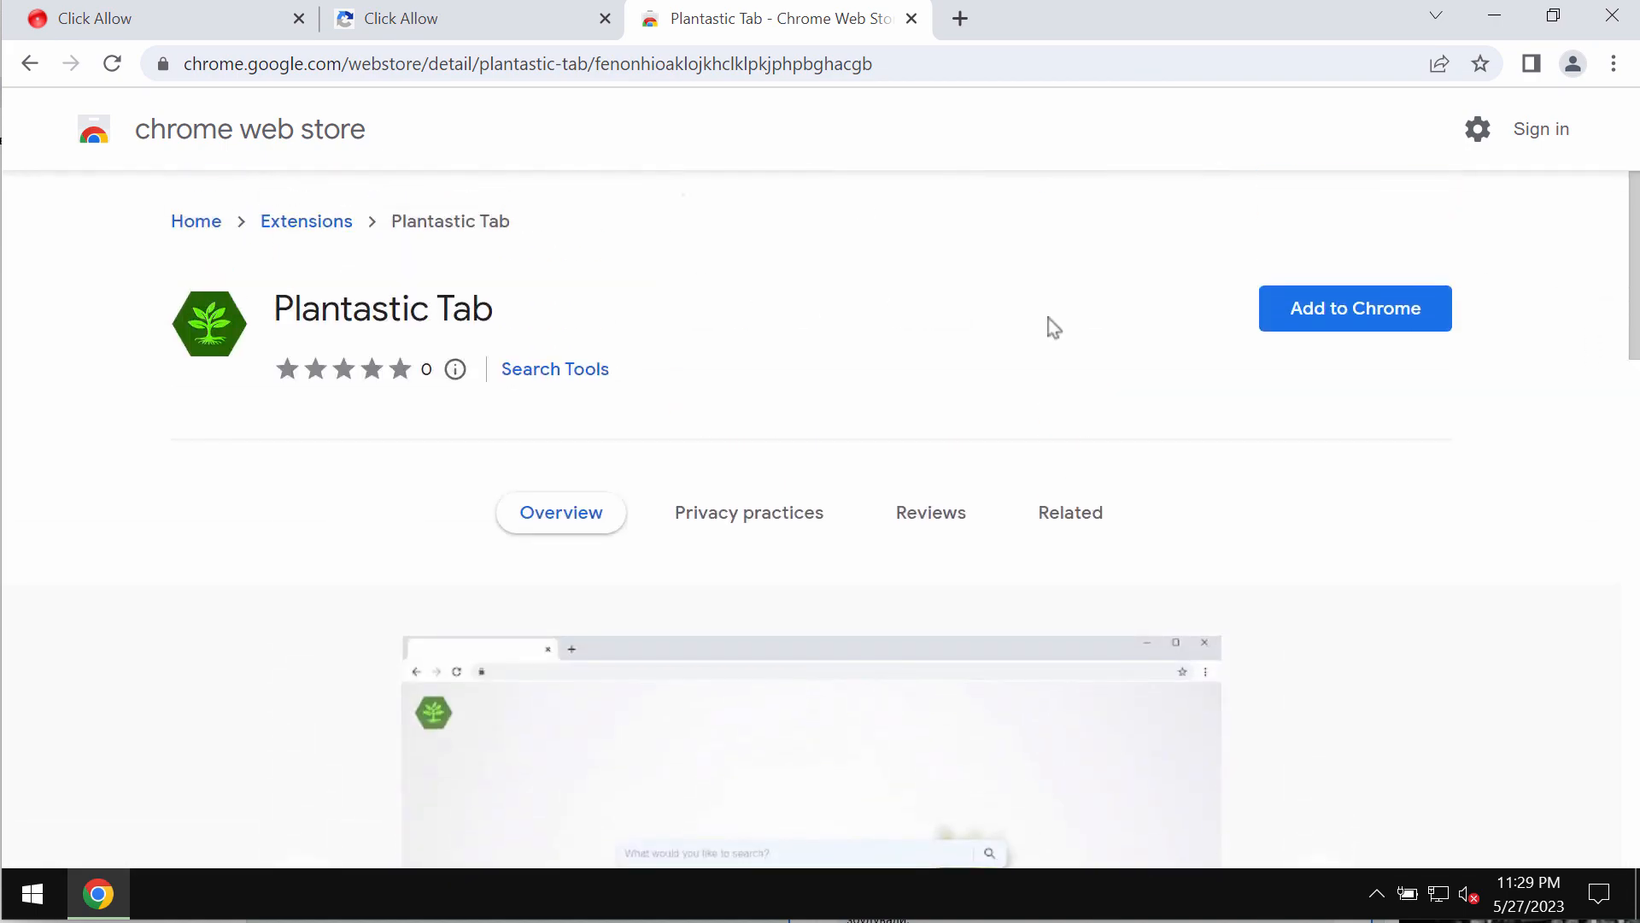
{"action": "mouse_move", "coordinate": [1283, 195]}
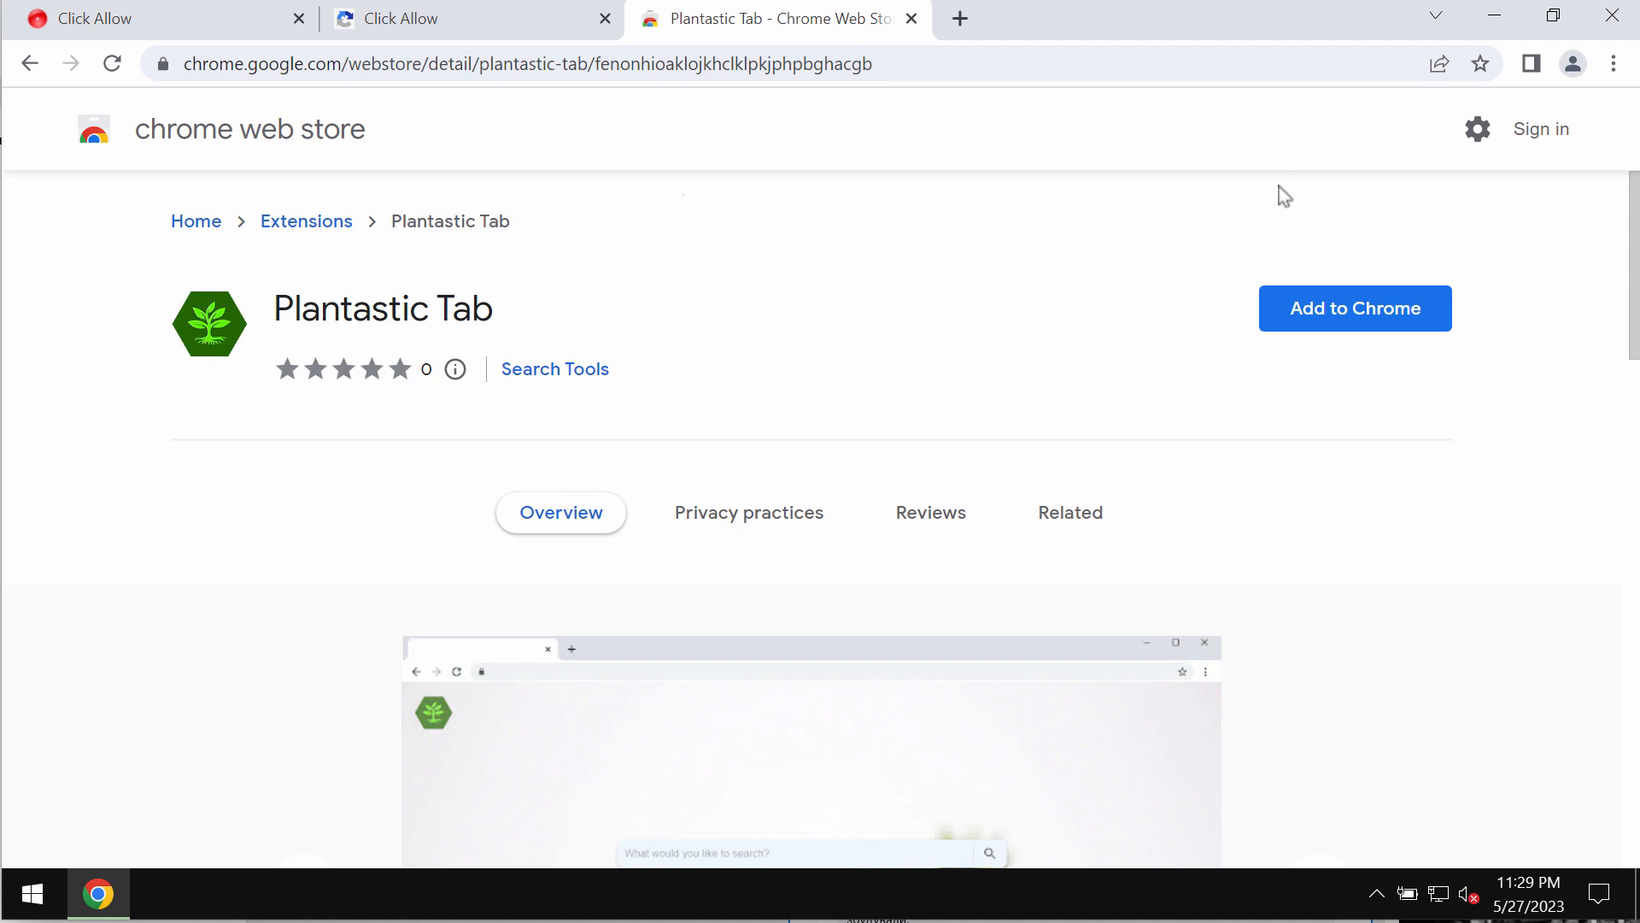
{"action": "mouse_move", "coordinate": [1191, 171]}
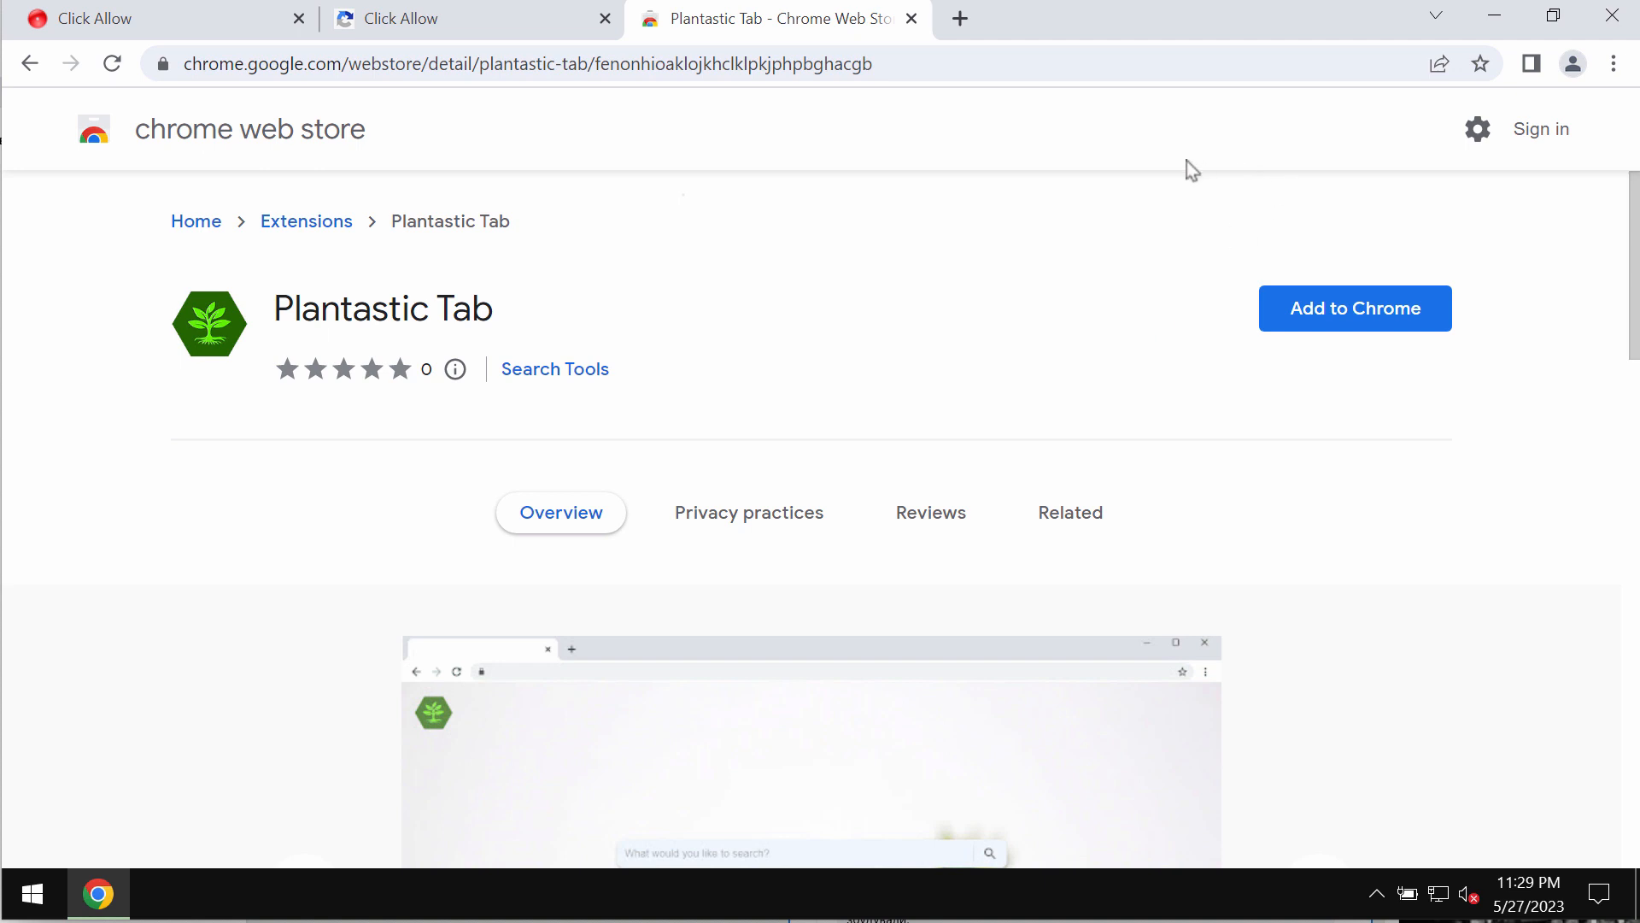
{"action": "left_click", "coordinate": [1355, 308]}
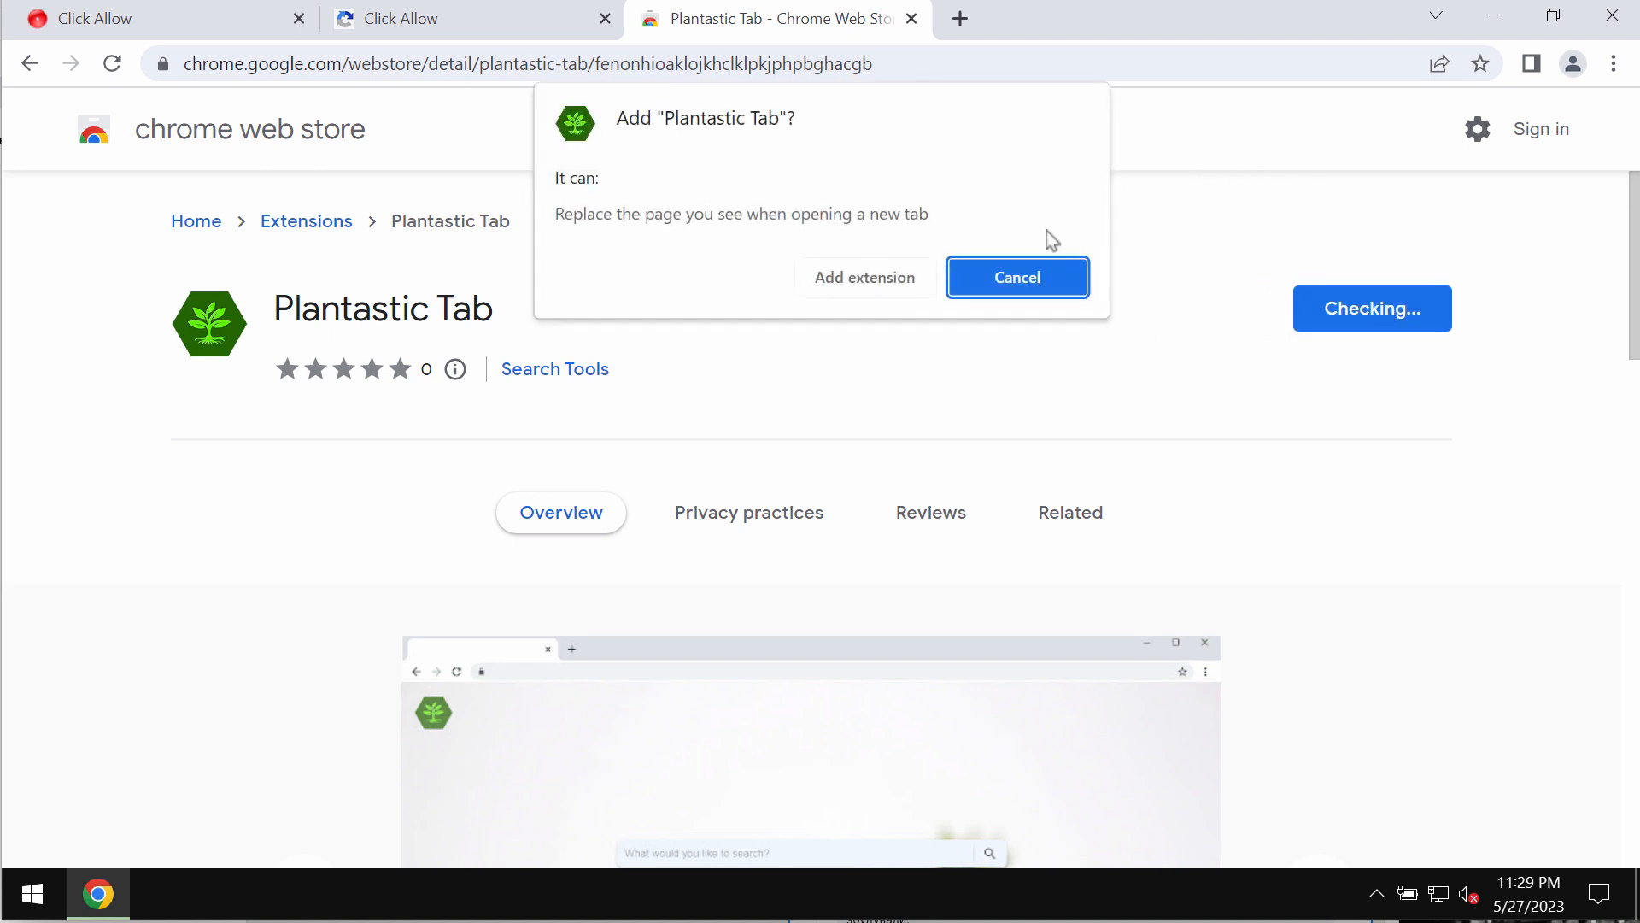
{"action": "left_click", "coordinate": [1015, 276]}
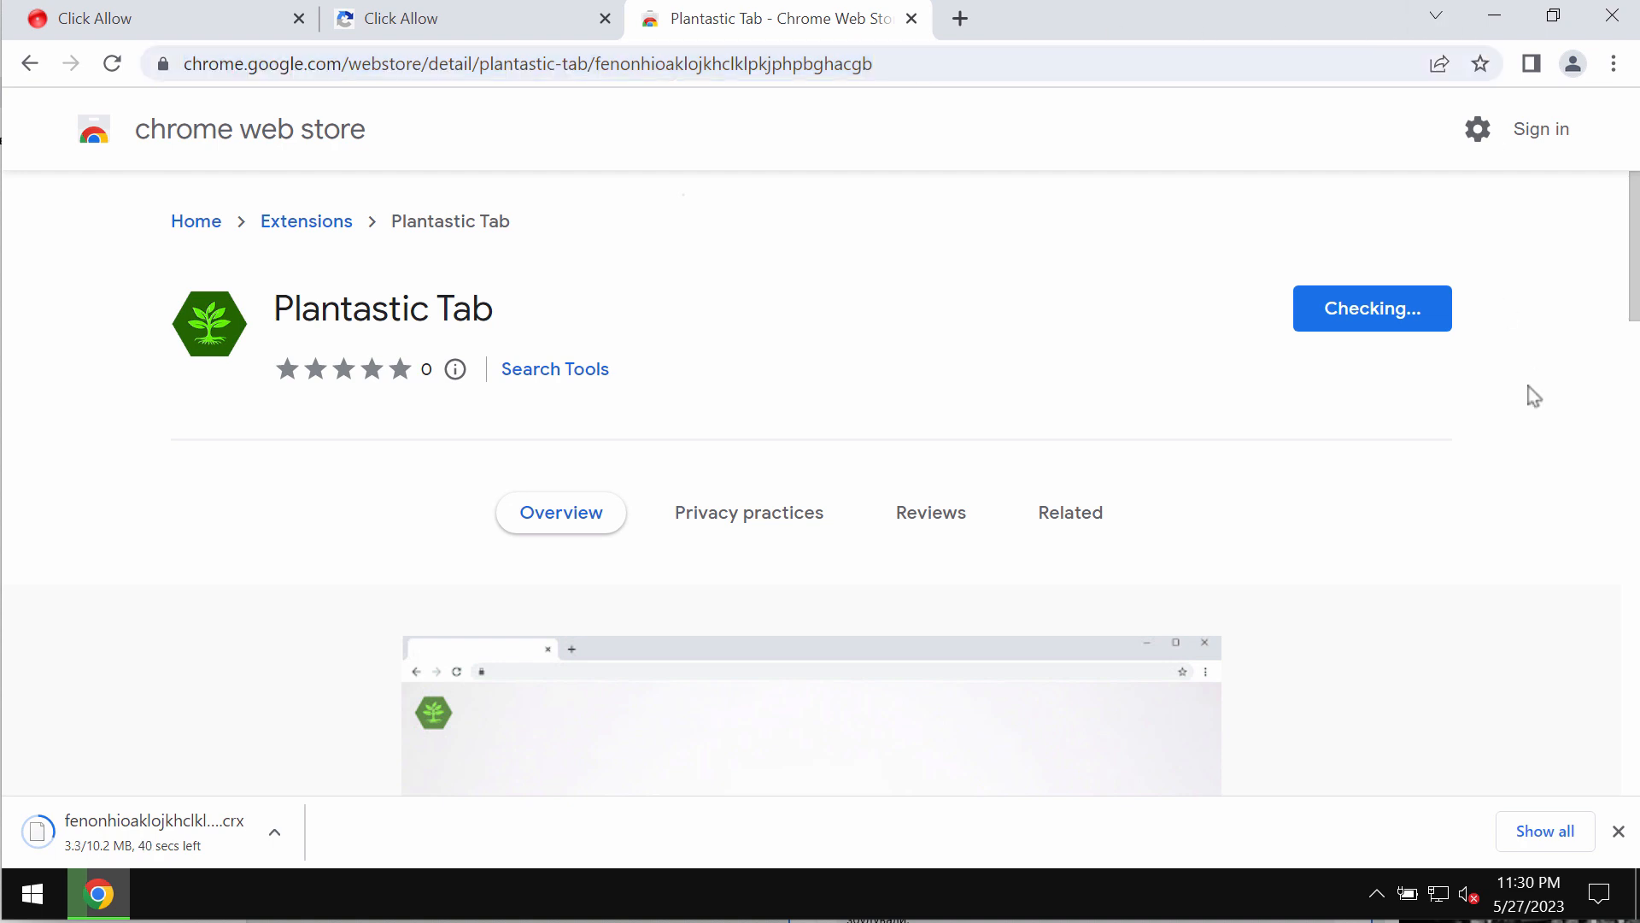
{"action": "mouse_move", "coordinate": [1615, 65]}
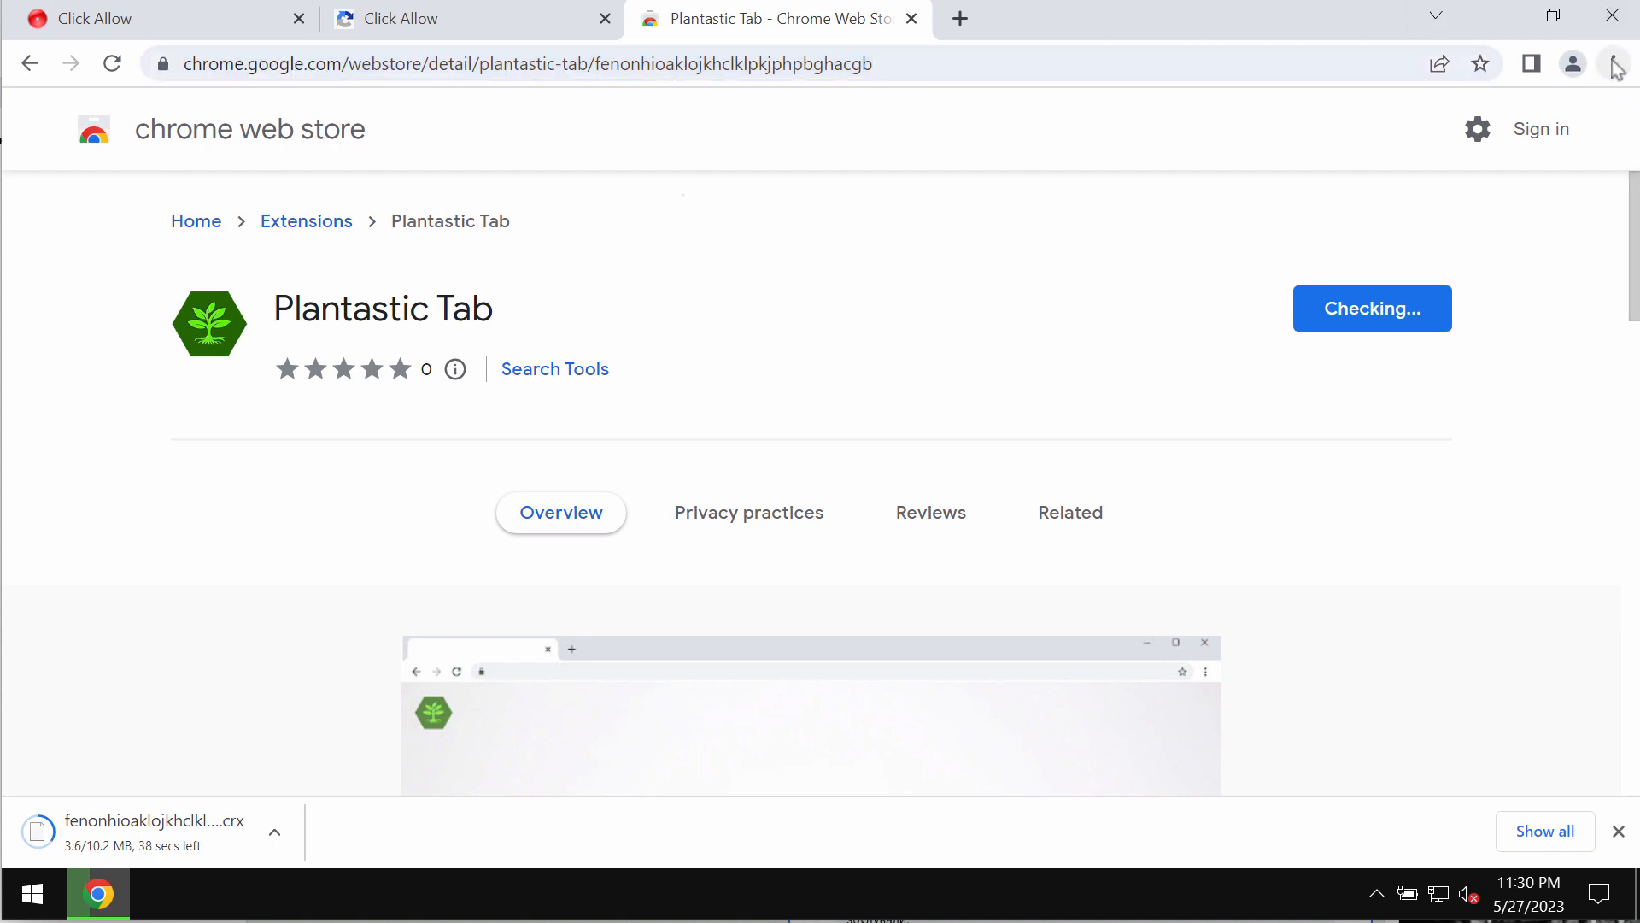
- Show Chrome's Extensions page via More tools and close the Web Store tab
{"action": "left_click", "coordinate": [1615, 63]}
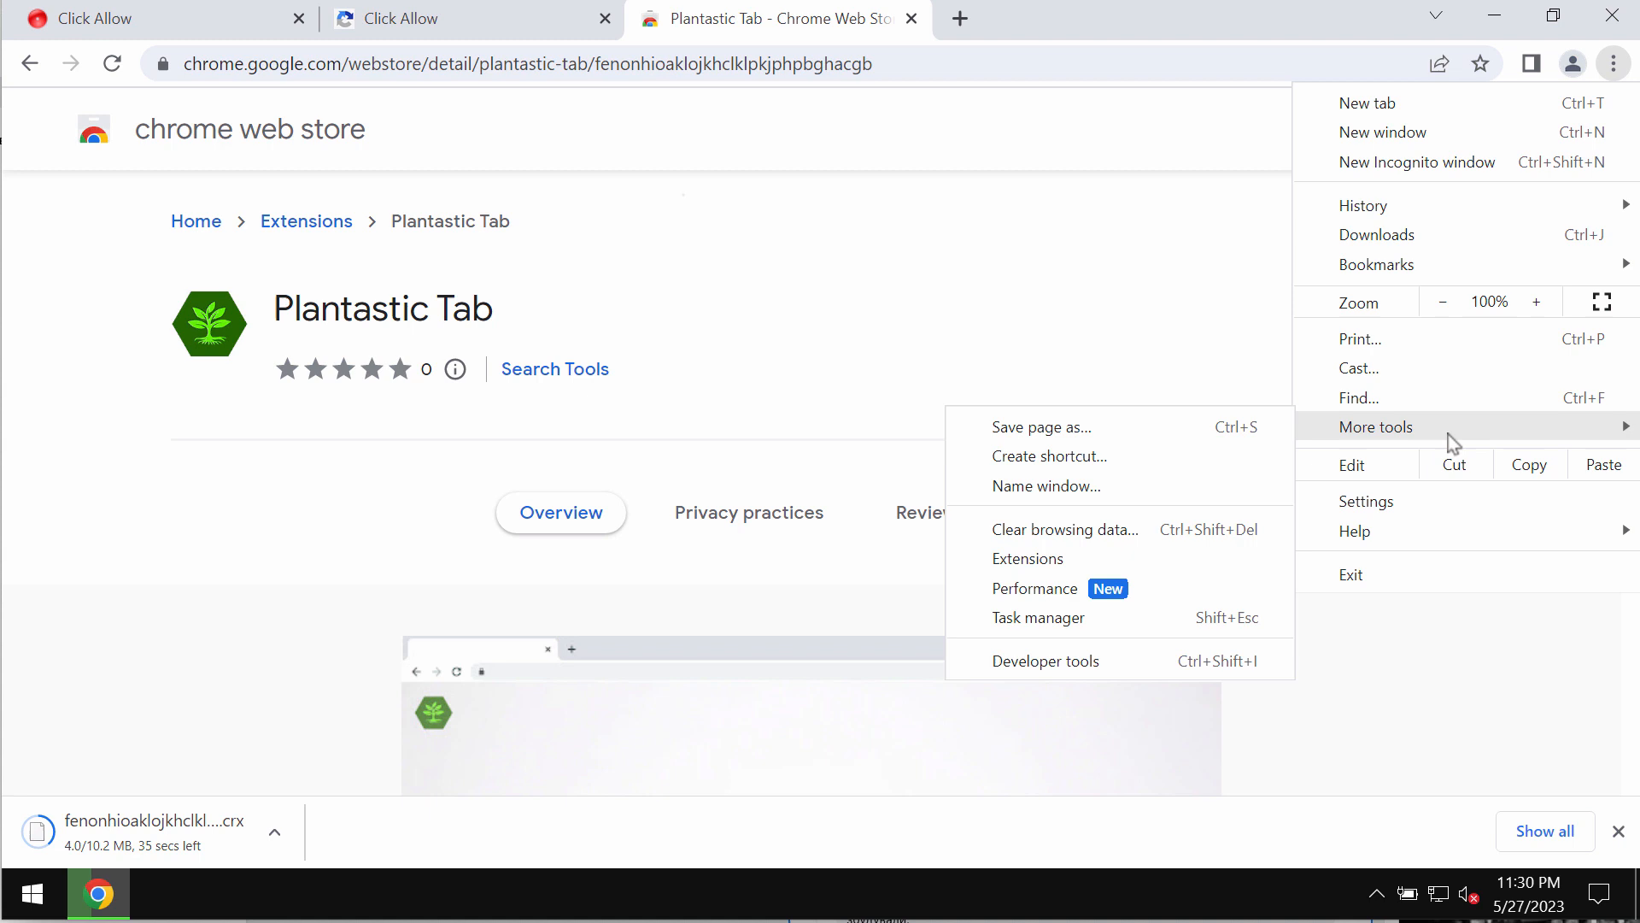
{"action": "left_click", "coordinate": [1027, 557]}
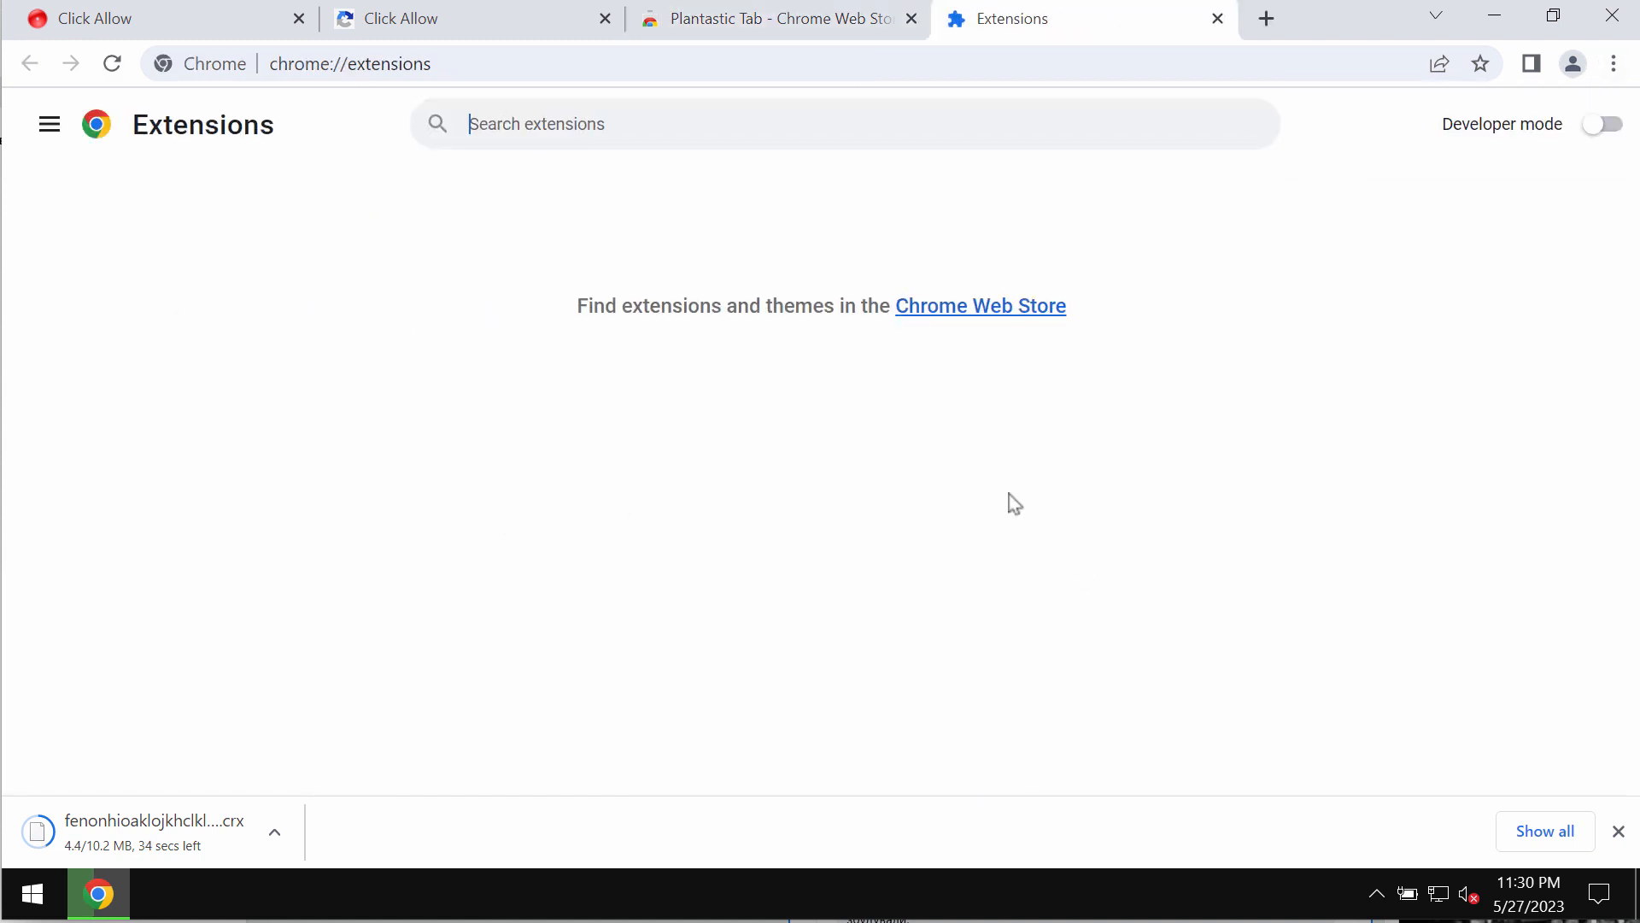
{"action": "left_click", "coordinate": [910, 19]}
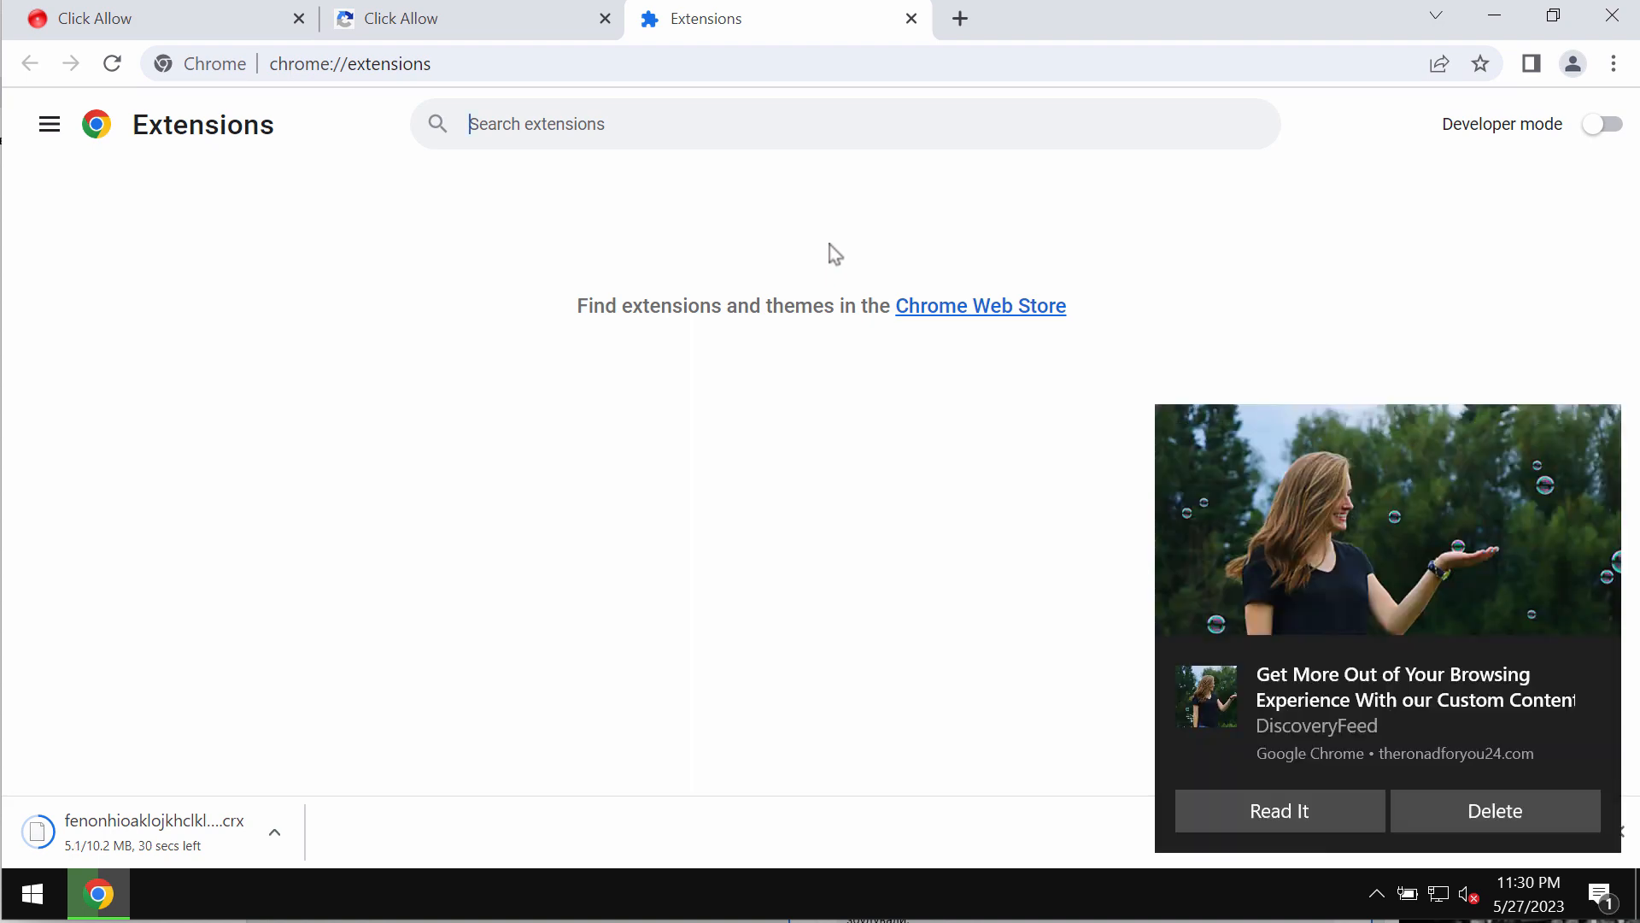
{"action": "mouse_move", "coordinate": [1076, 251]}
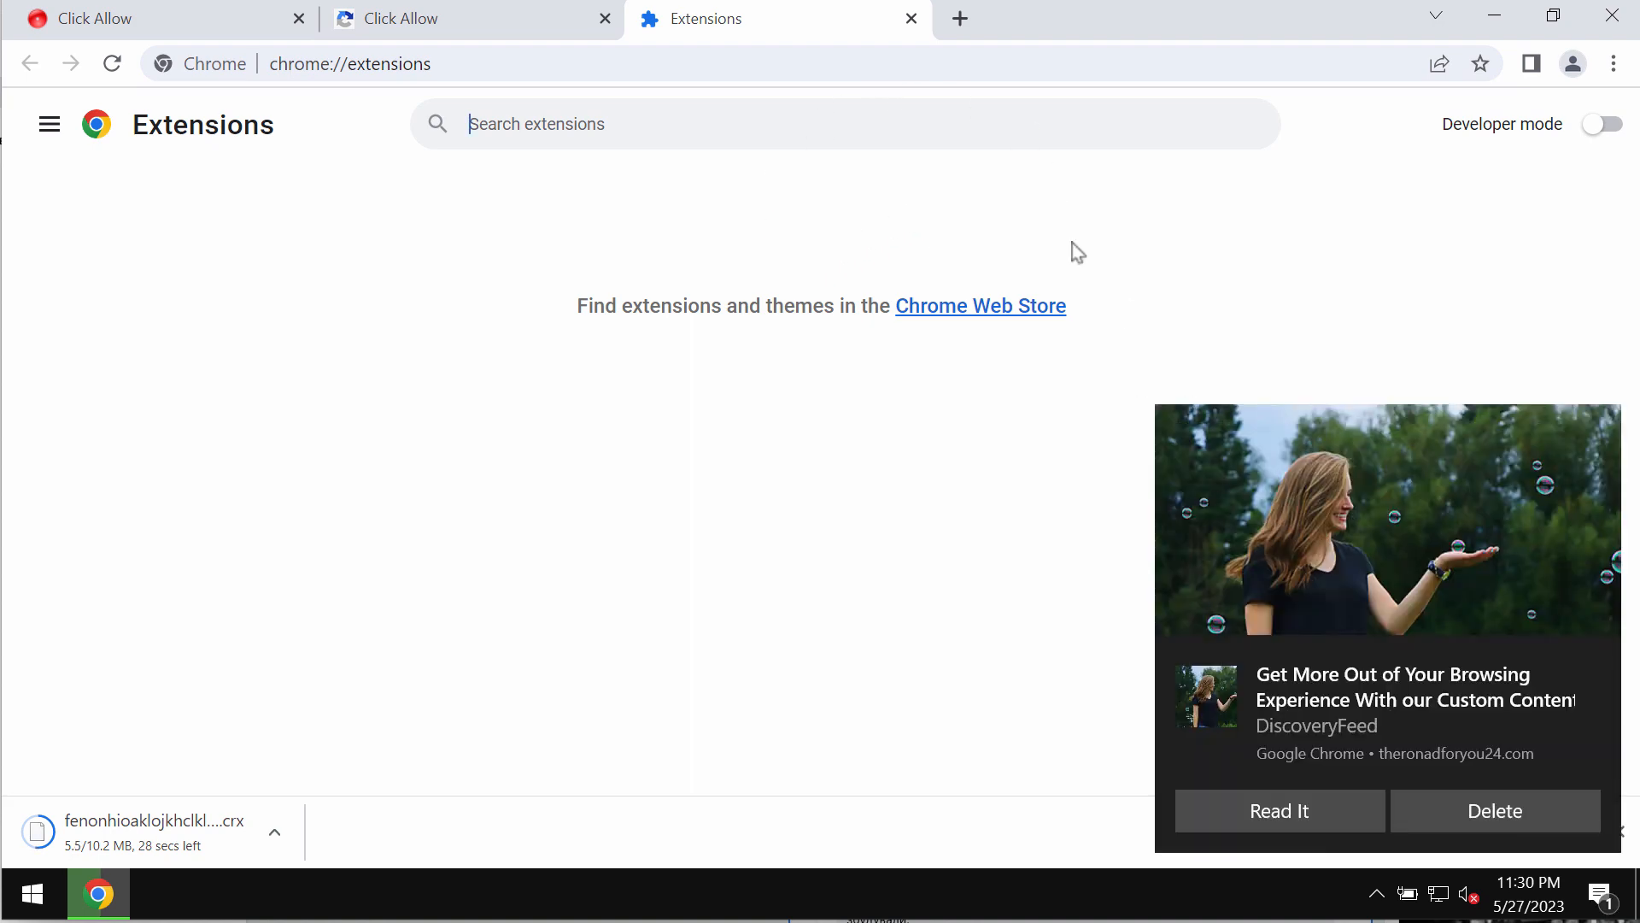
- Navigate to combocleaner.com from the address bar suggestion
{"action": "type", "text": "combocleaner.com"}
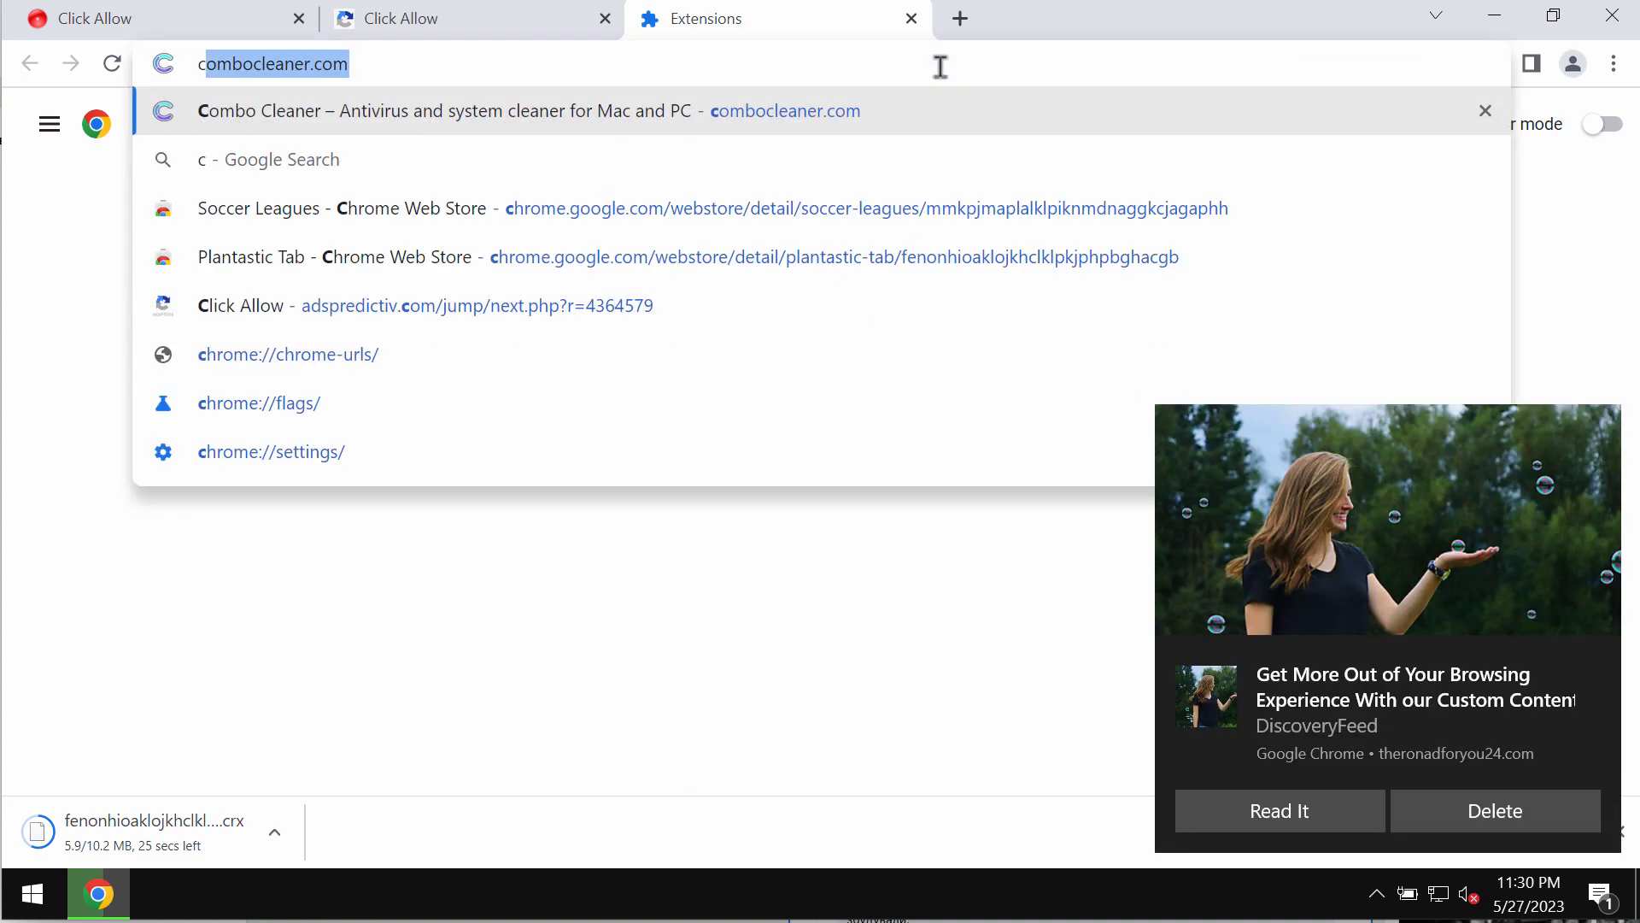
{"action": "left_click", "coordinate": [446, 111]}
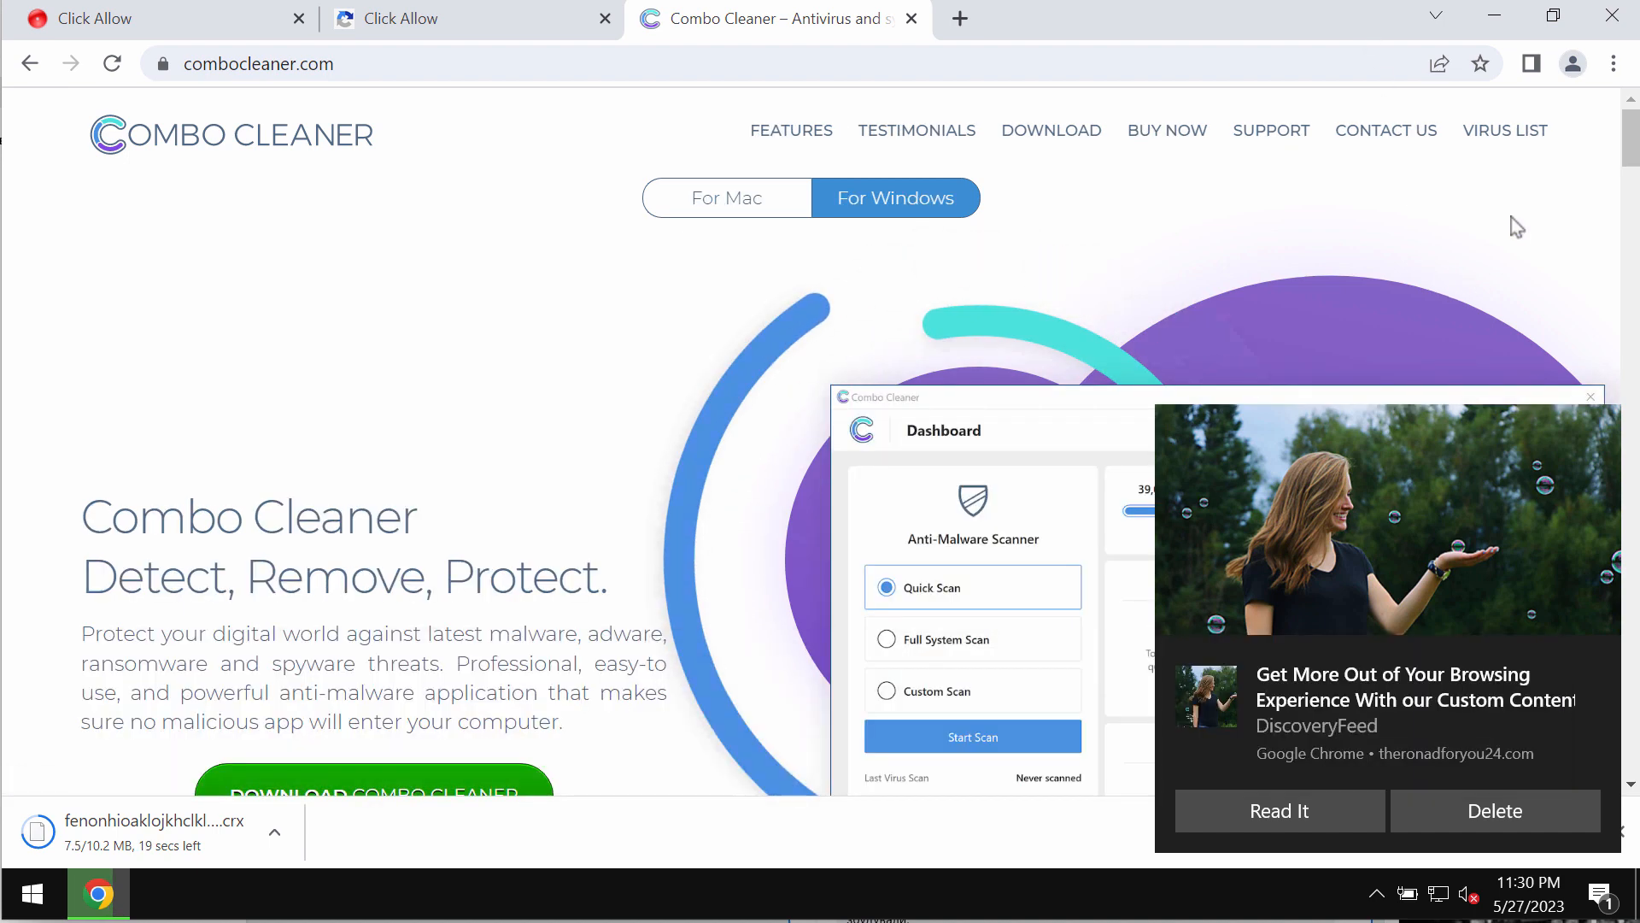
{"action": "mouse_move", "coordinate": [1497, 15]}
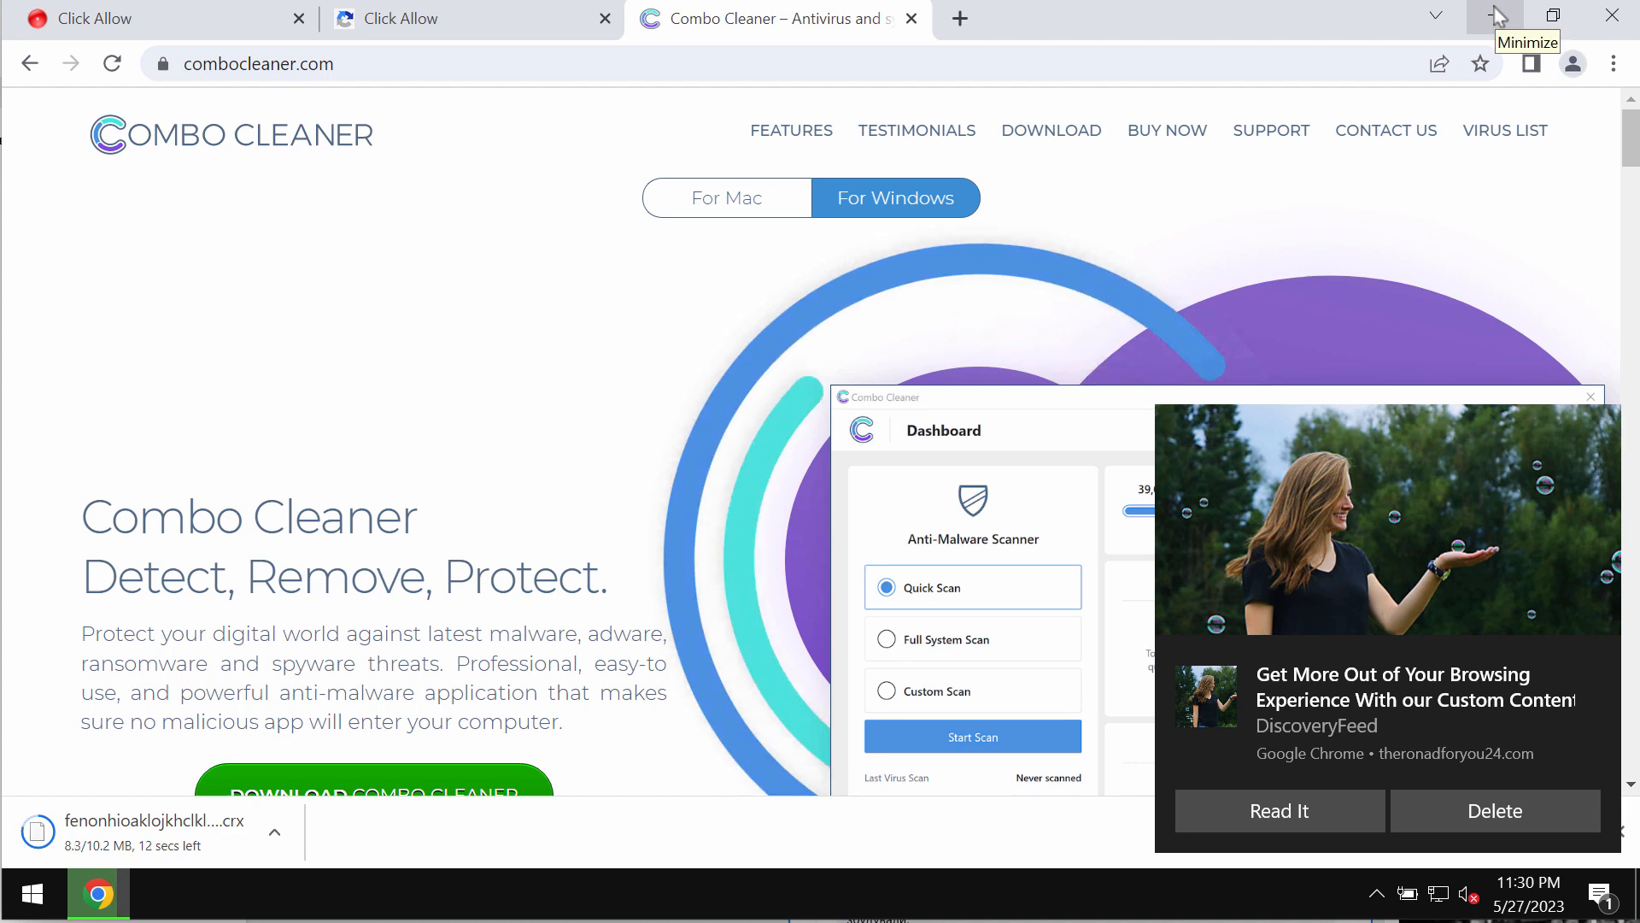
- Minimize Chrome and launch Combo Cleaner from its desktop shortcut
{"action": "left_click", "coordinate": [1497, 13]}
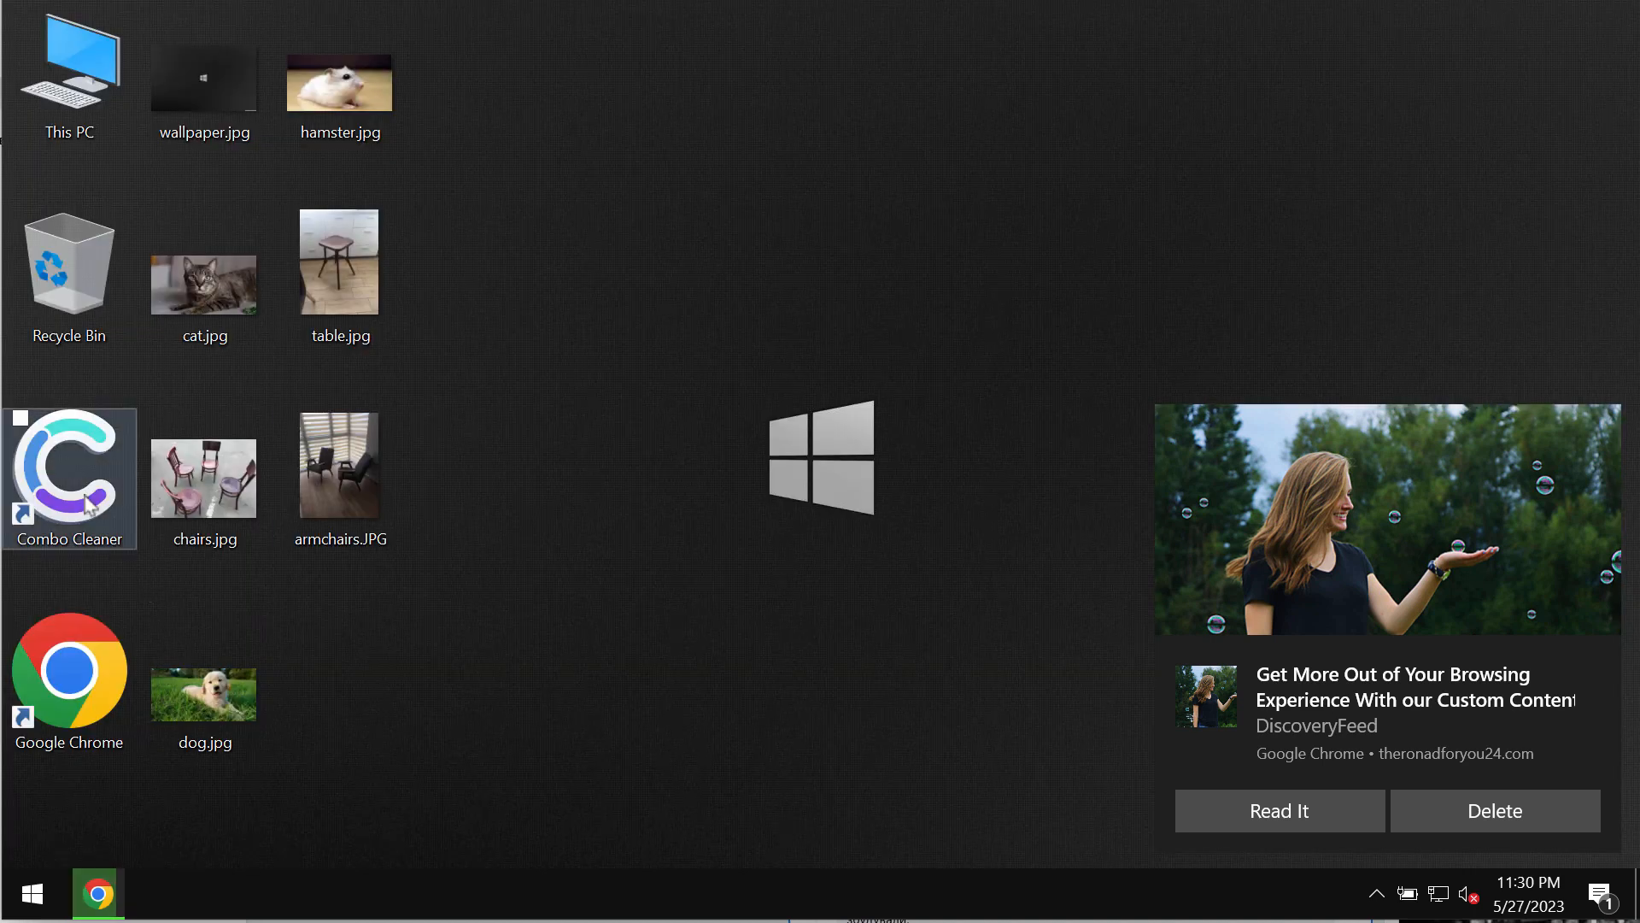
{"action": "double_click", "coordinate": [69, 477]}
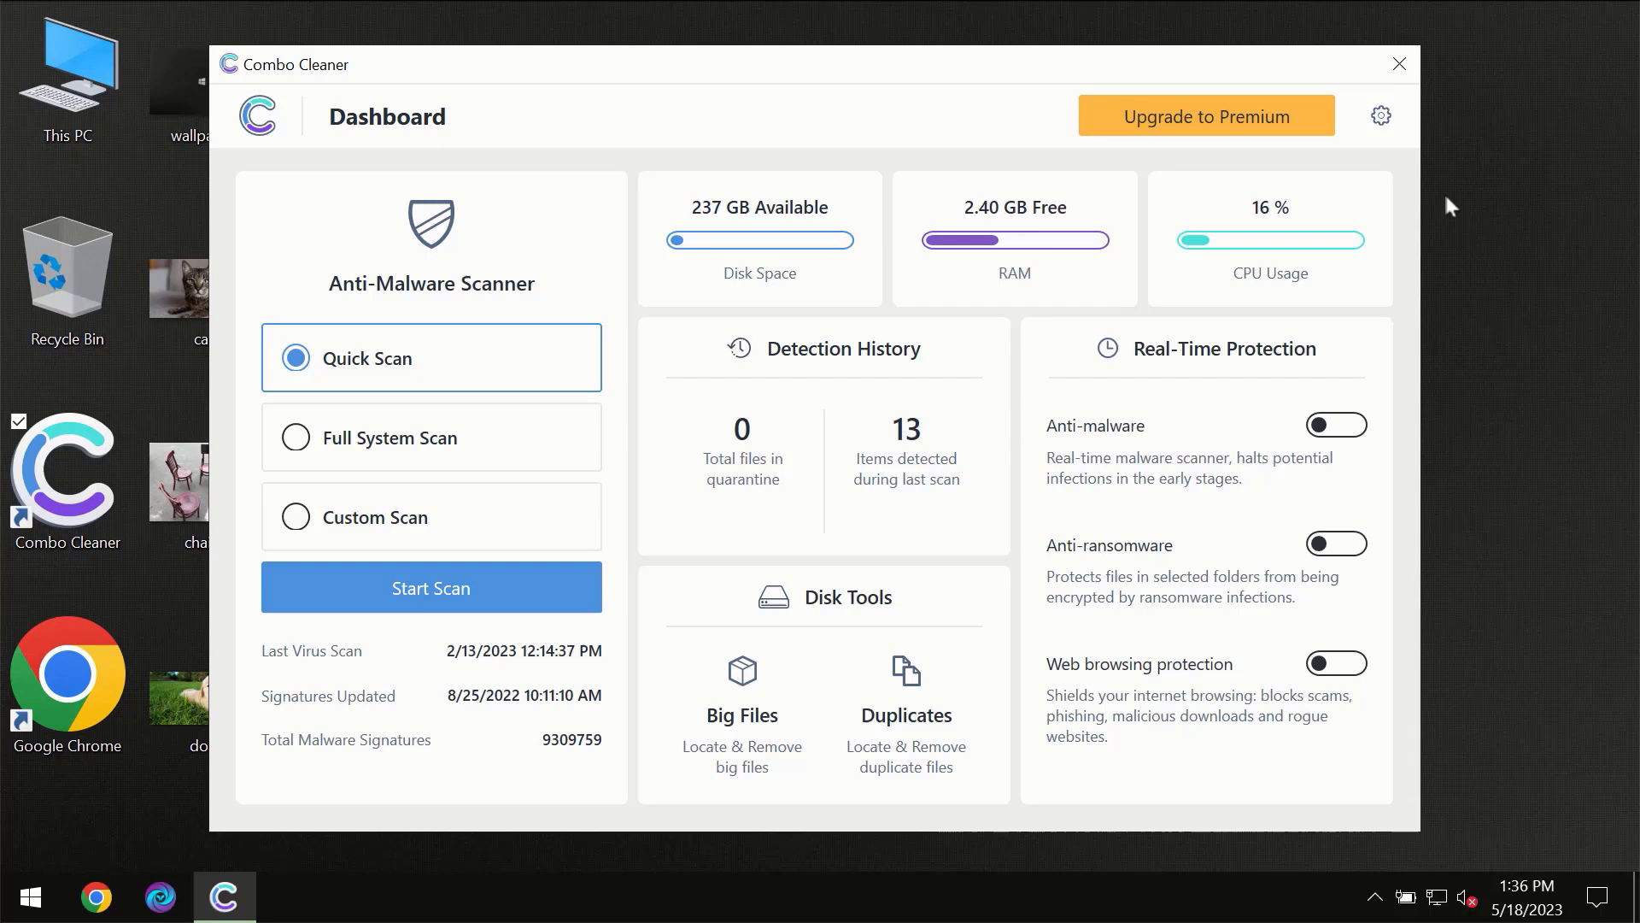
{"action": "mouse_move", "coordinate": [1398, 191]}
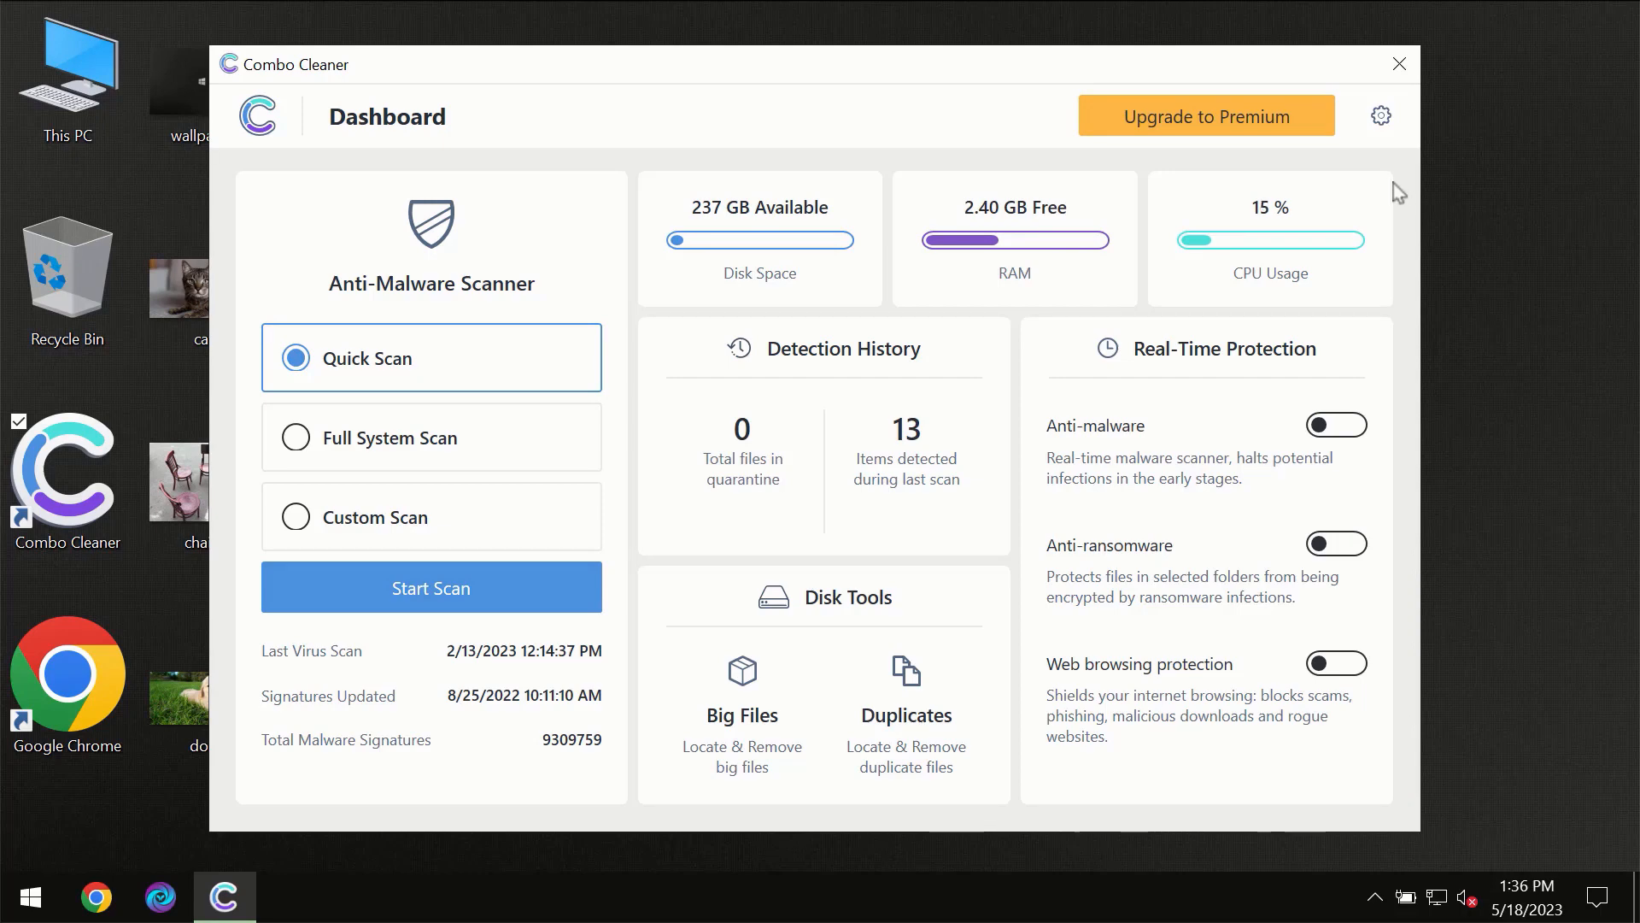
{"action": "mouse_move", "coordinate": [1013, 82]}
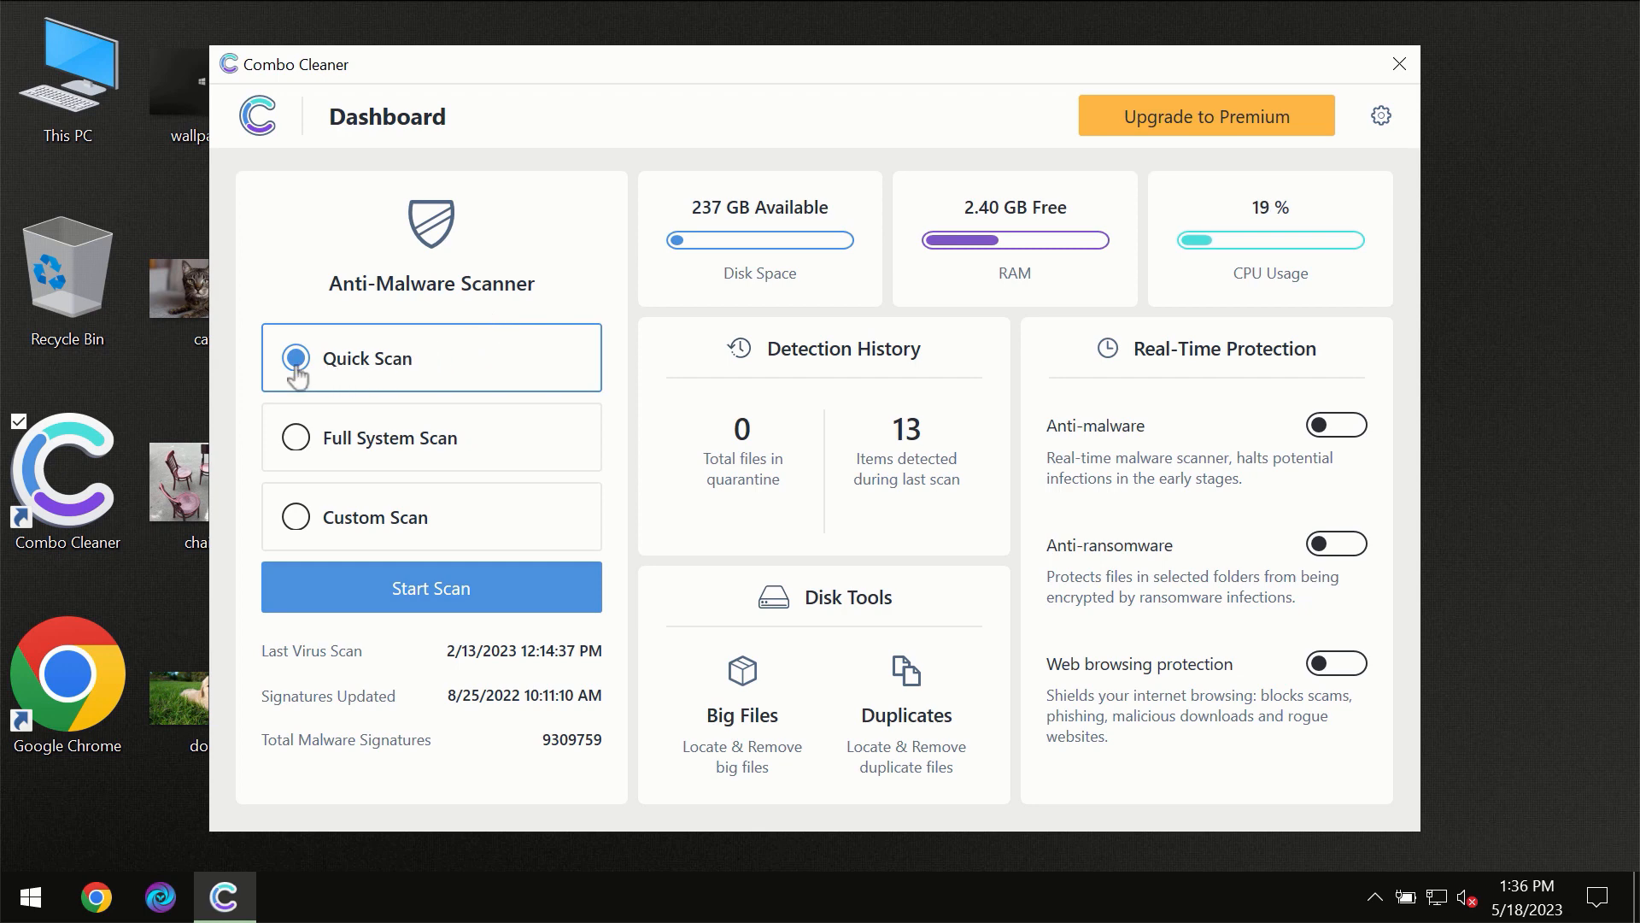
{"action": "mouse_move", "coordinate": [380, 458]}
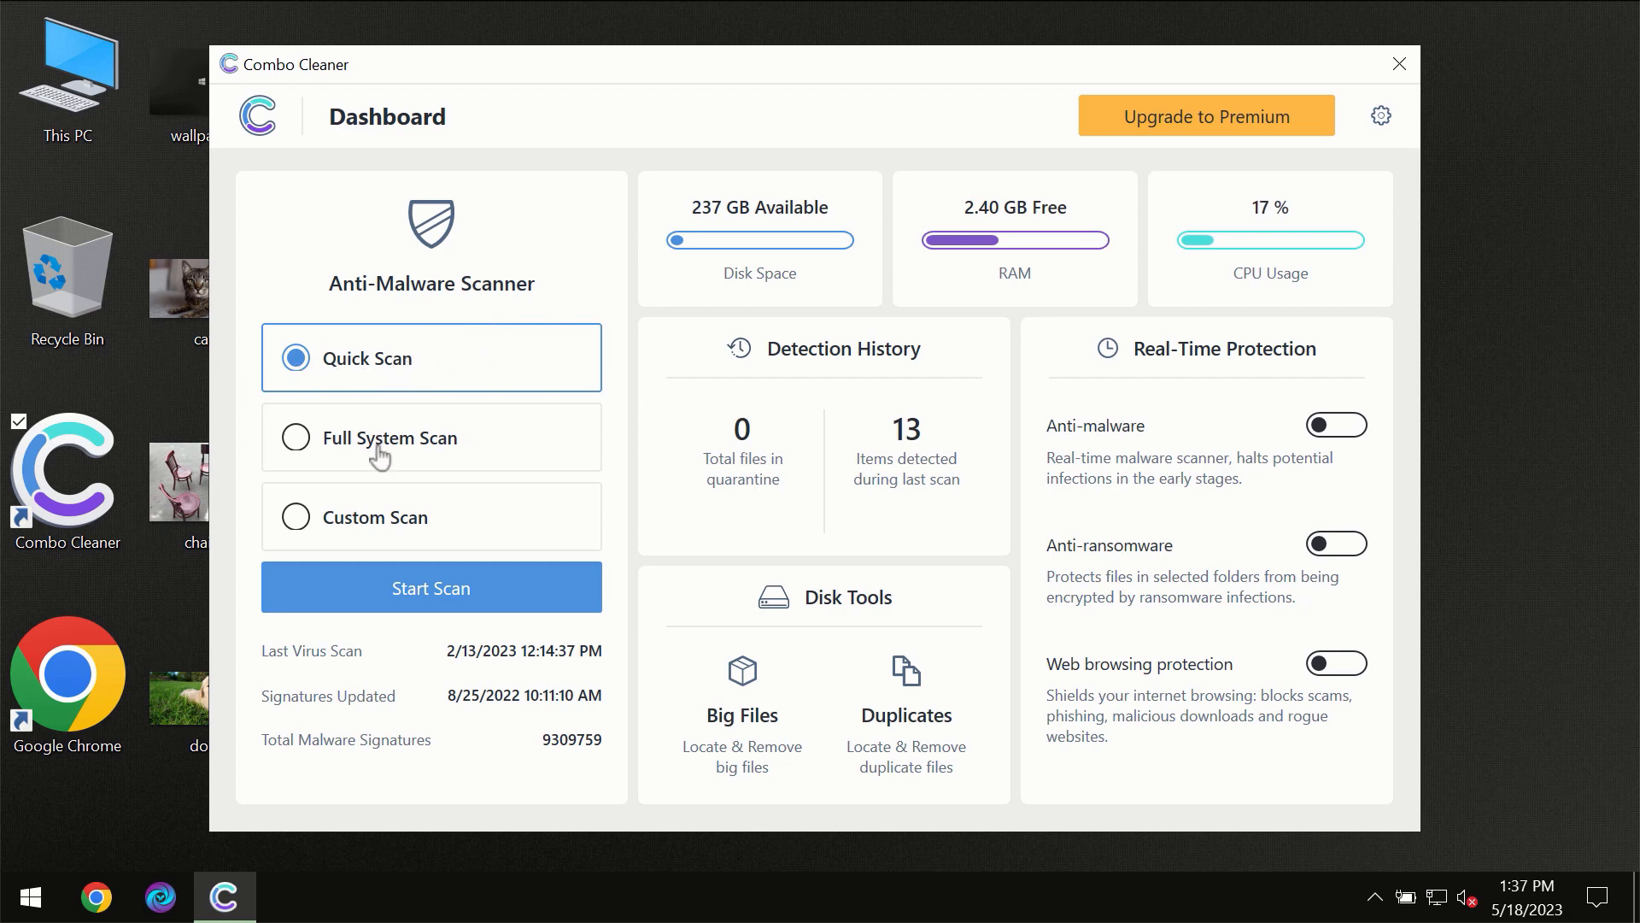
{"action": "mouse_move", "coordinate": [431, 586]}
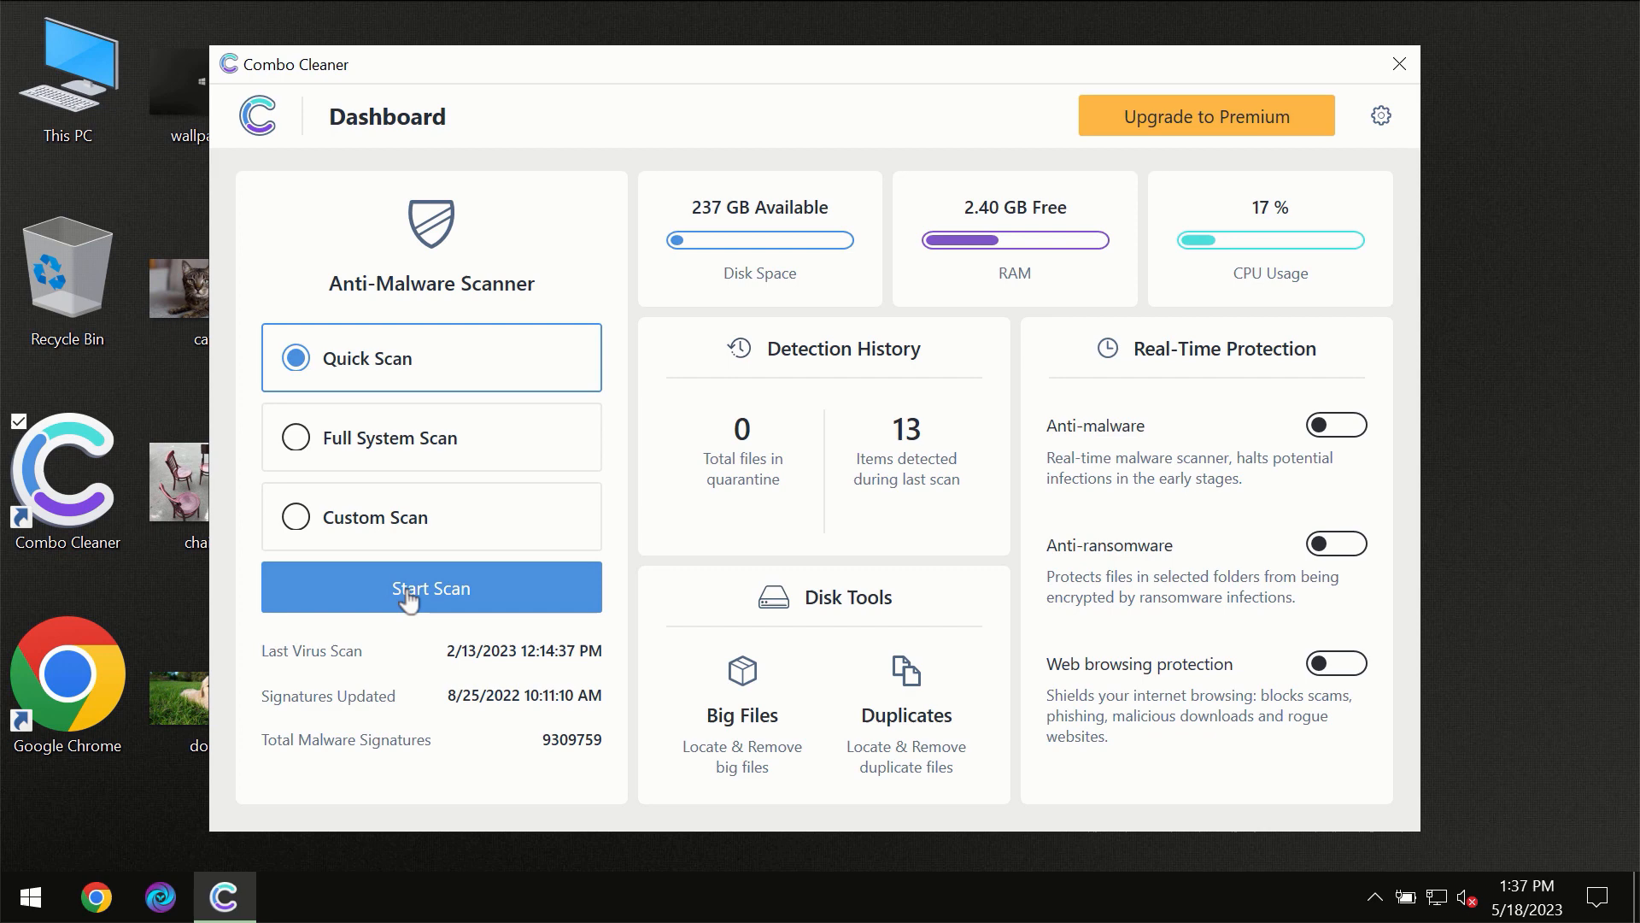
- Start a Quick Scan for malware in Combo Cleaner
{"action": "left_click", "coordinate": [430, 586]}
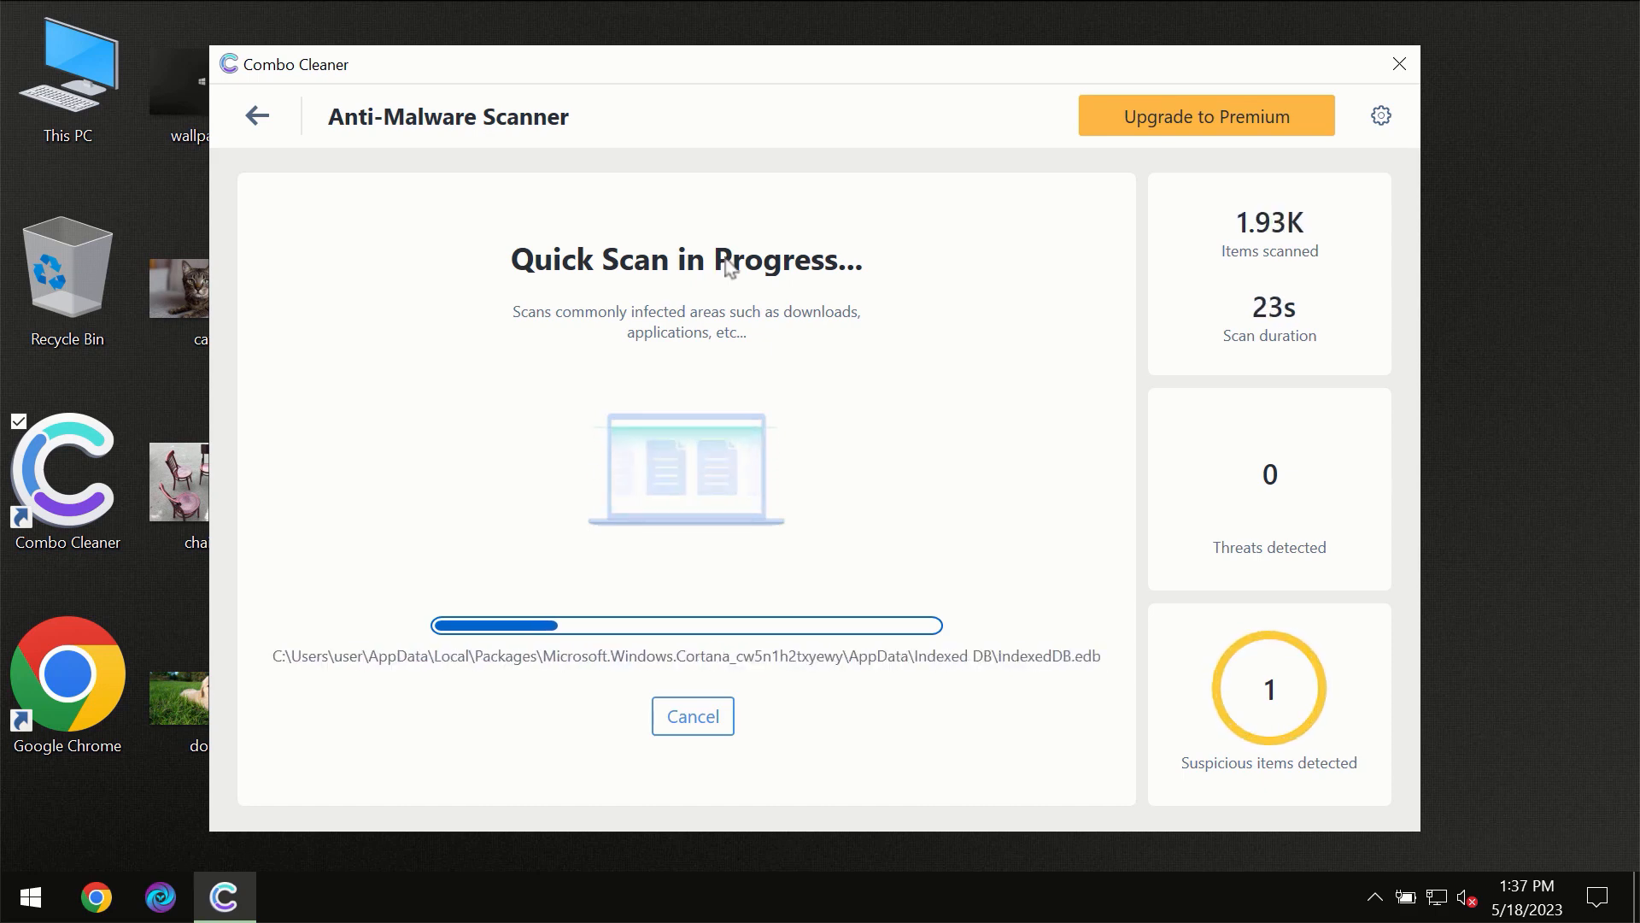
{"action": "mouse_move", "coordinate": [762, 109]}
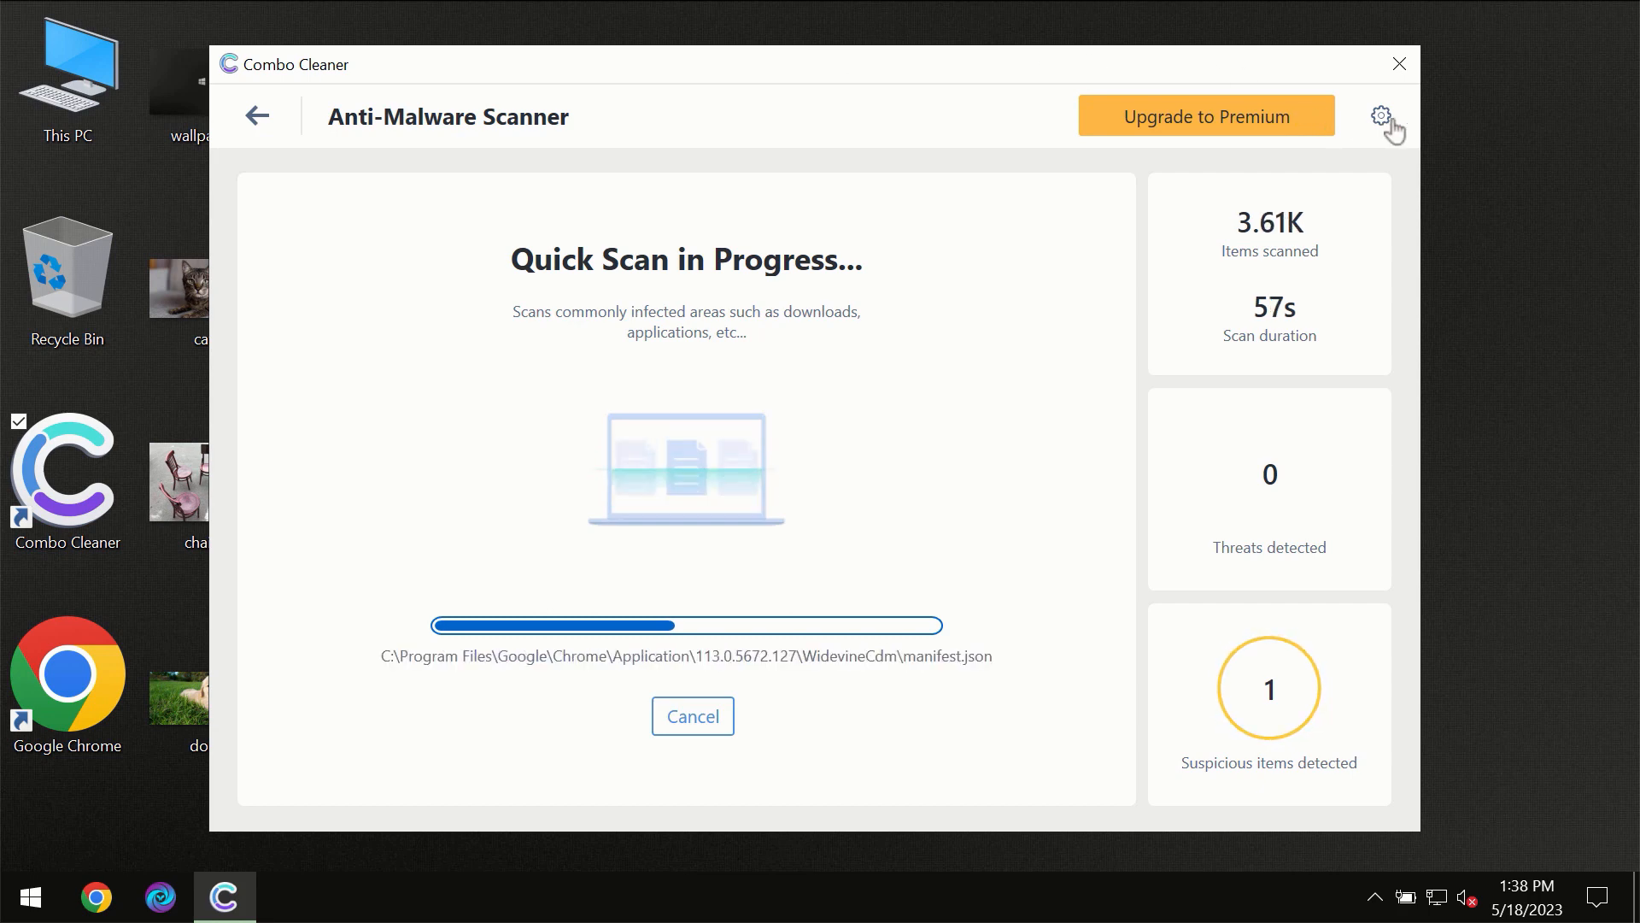
- View Combo Cleaner's settings and Anti-Ransomware section, then return to the dashboard
{"action": "left_click", "coordinate": [1381, 114]}
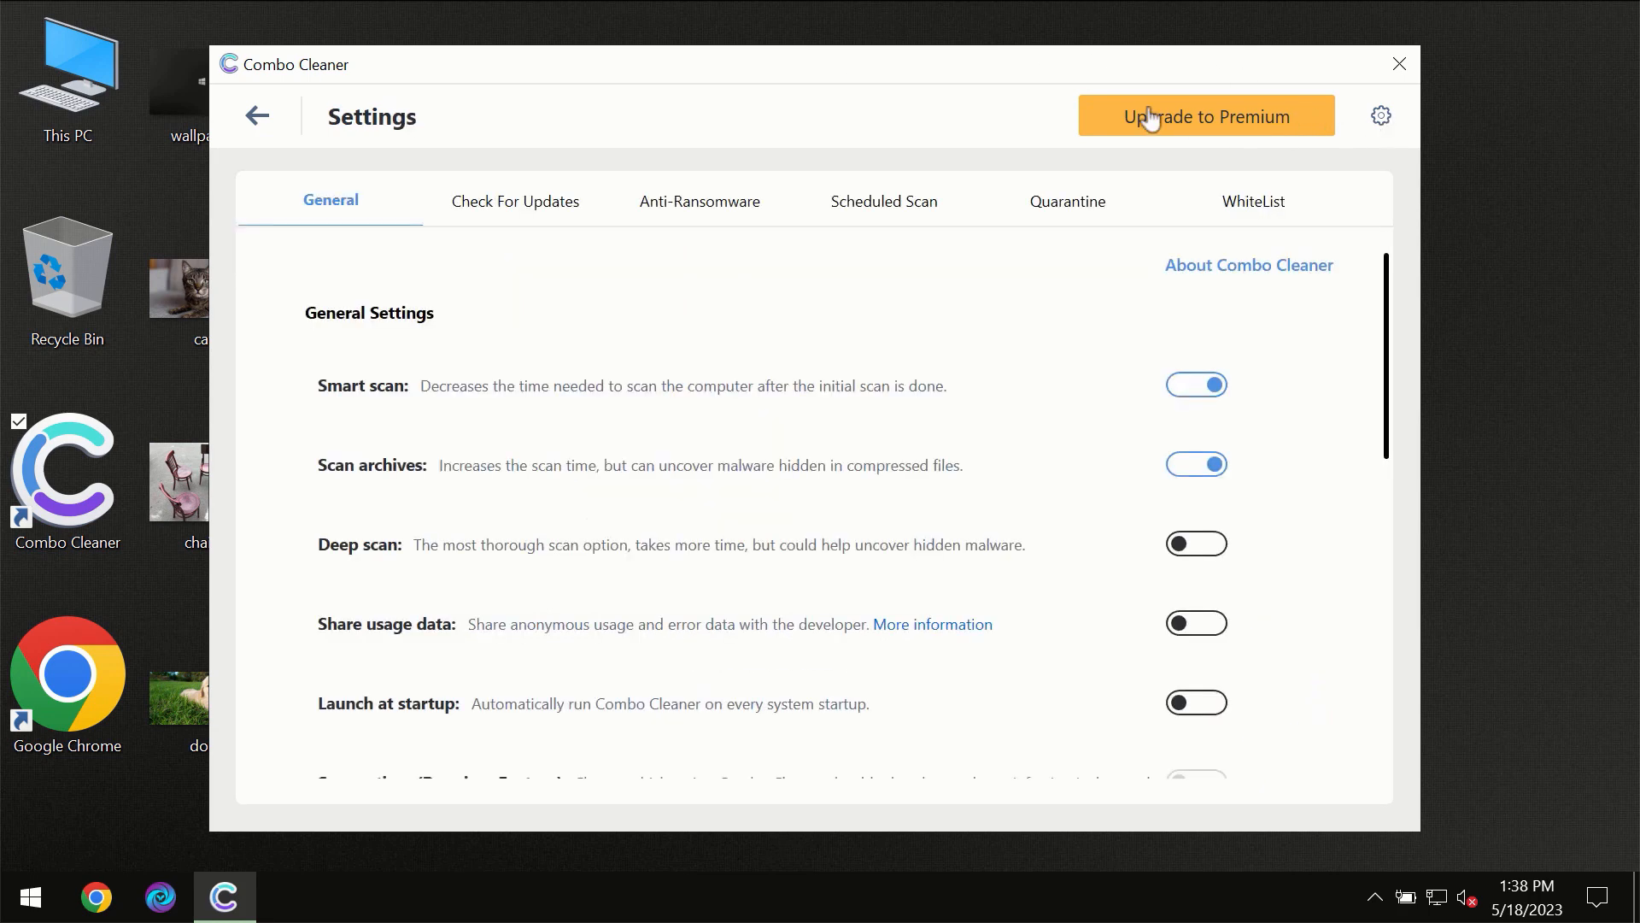
{"action": "mouse_move", "coordinate": [710, 236]}
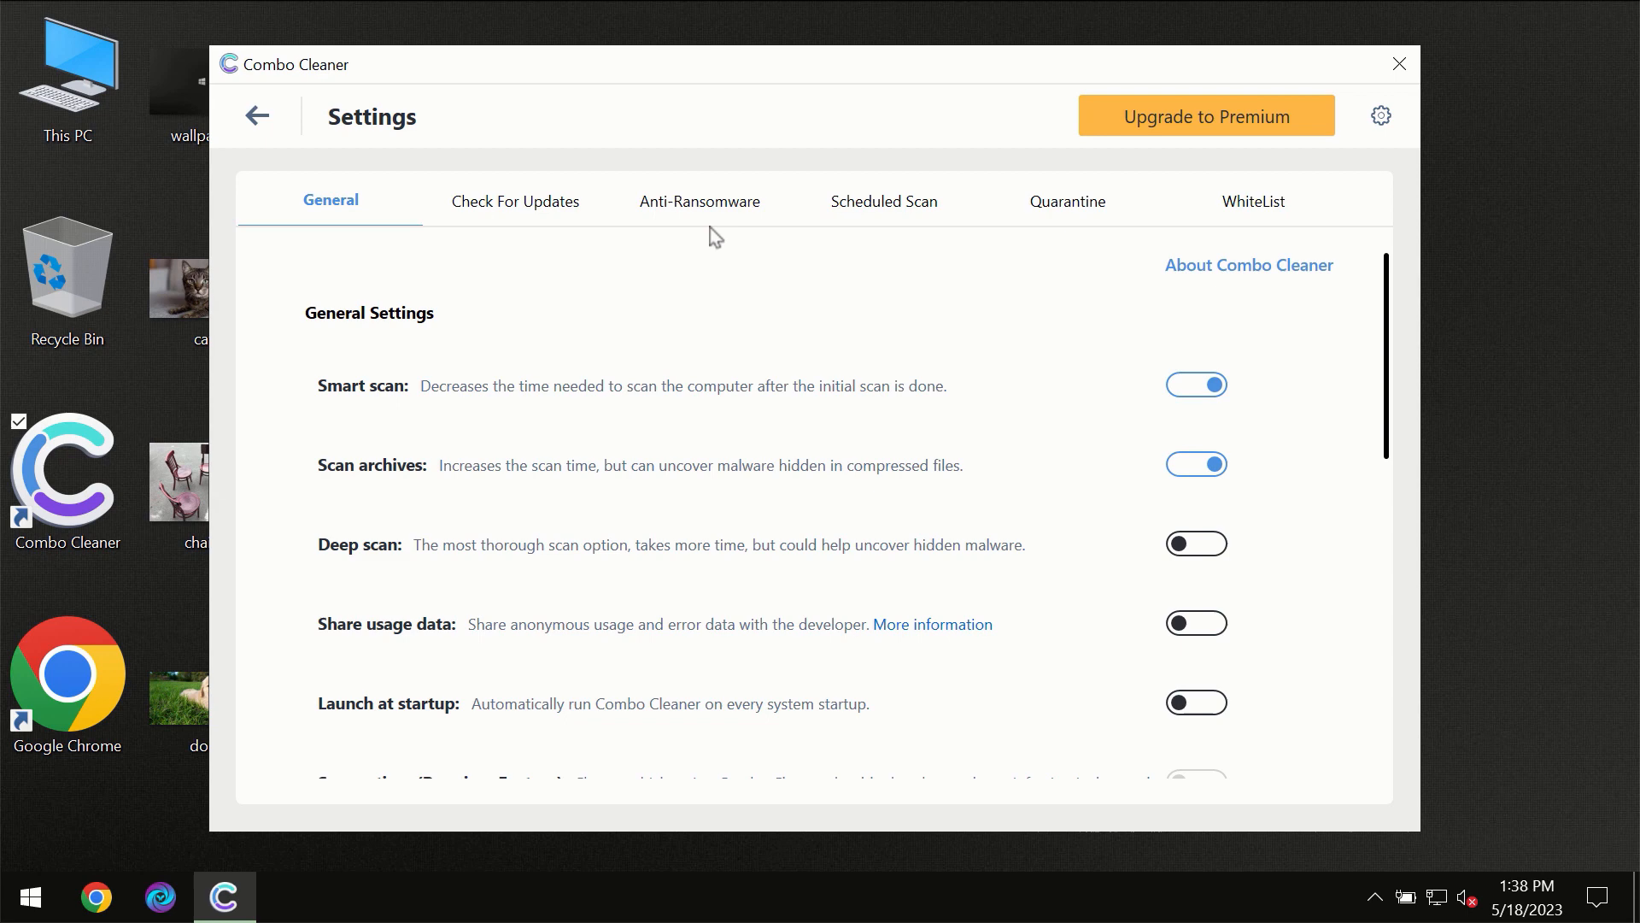
{"action": "mouse_move", "coordinate": [692, 217]}
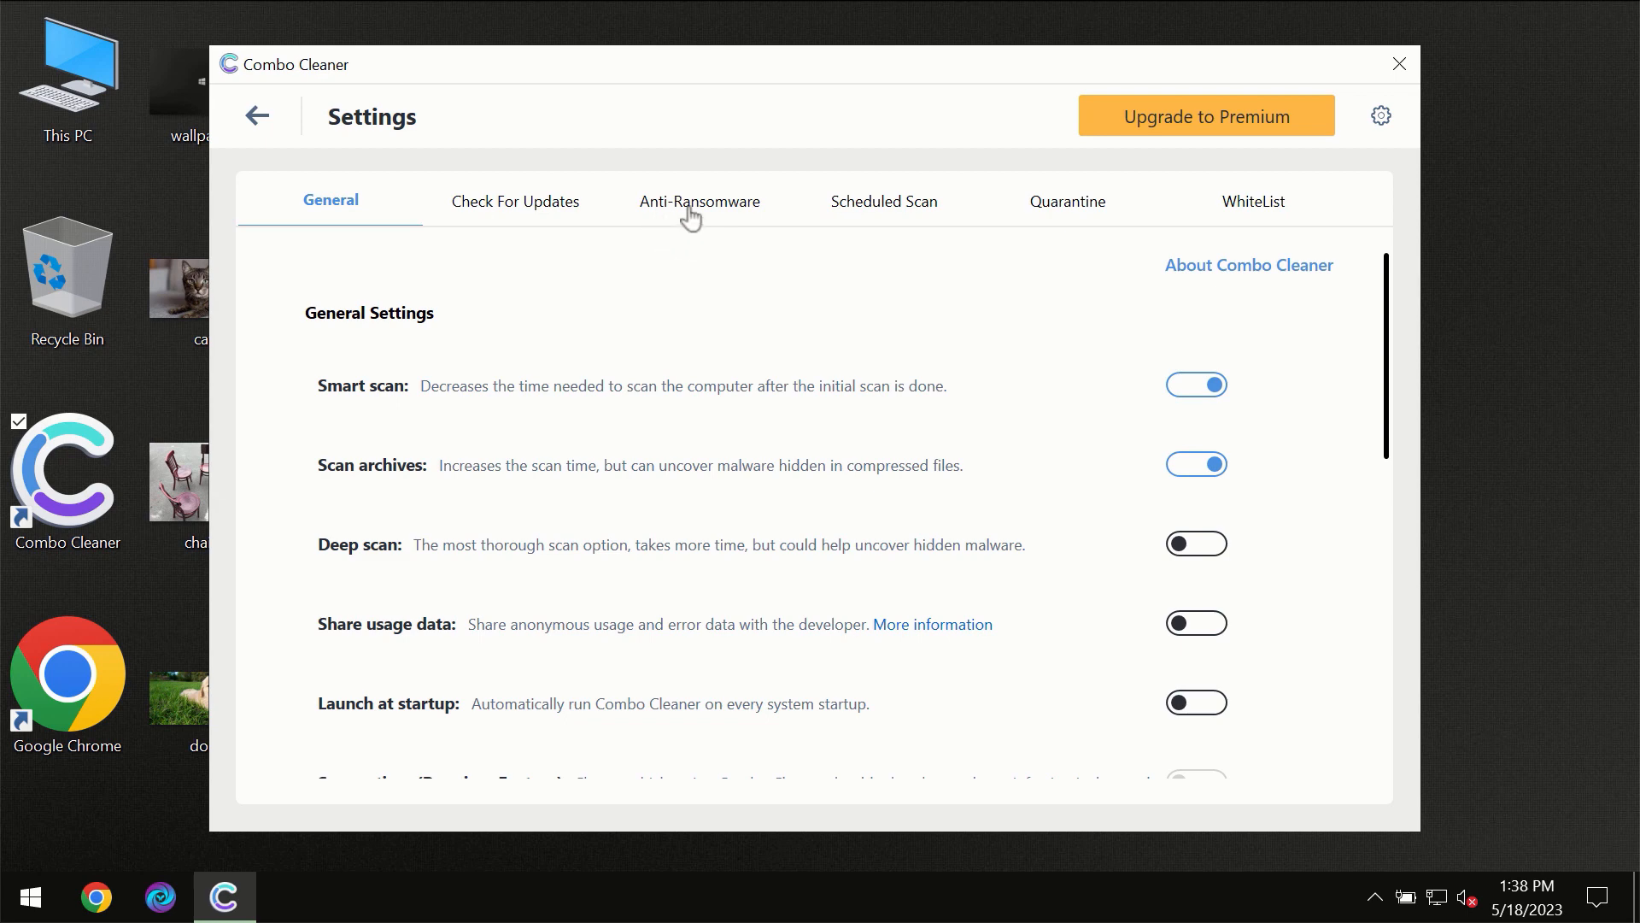
{"action": "left_click", "coordinate": [699, 202]}
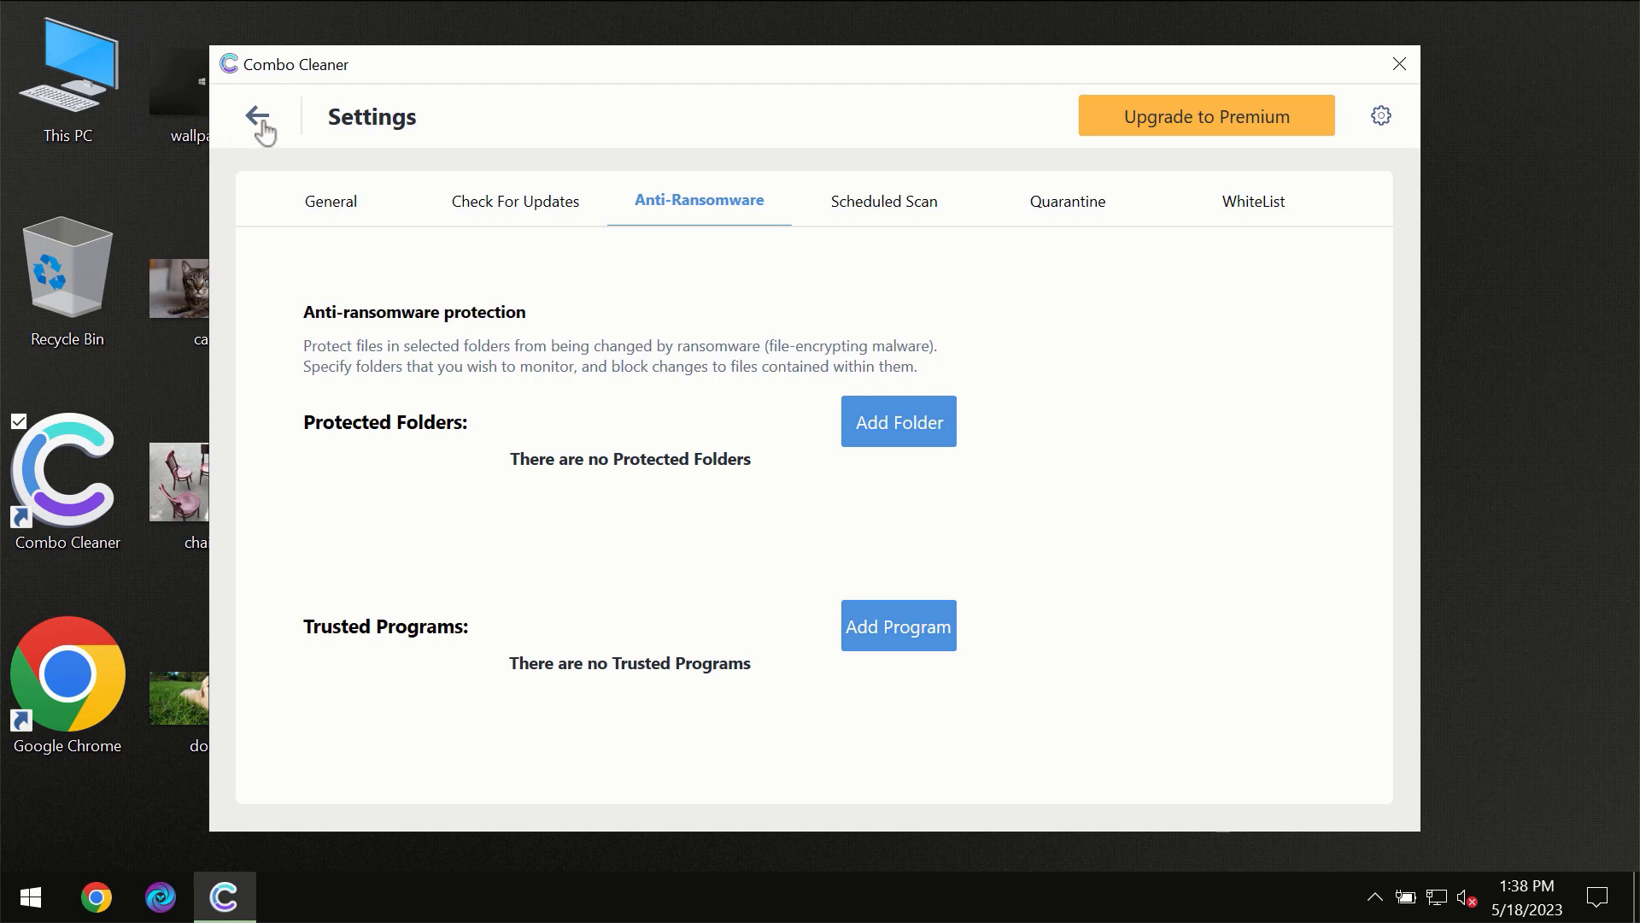
{"action": "left_click", "coordinate": [261, 132]}
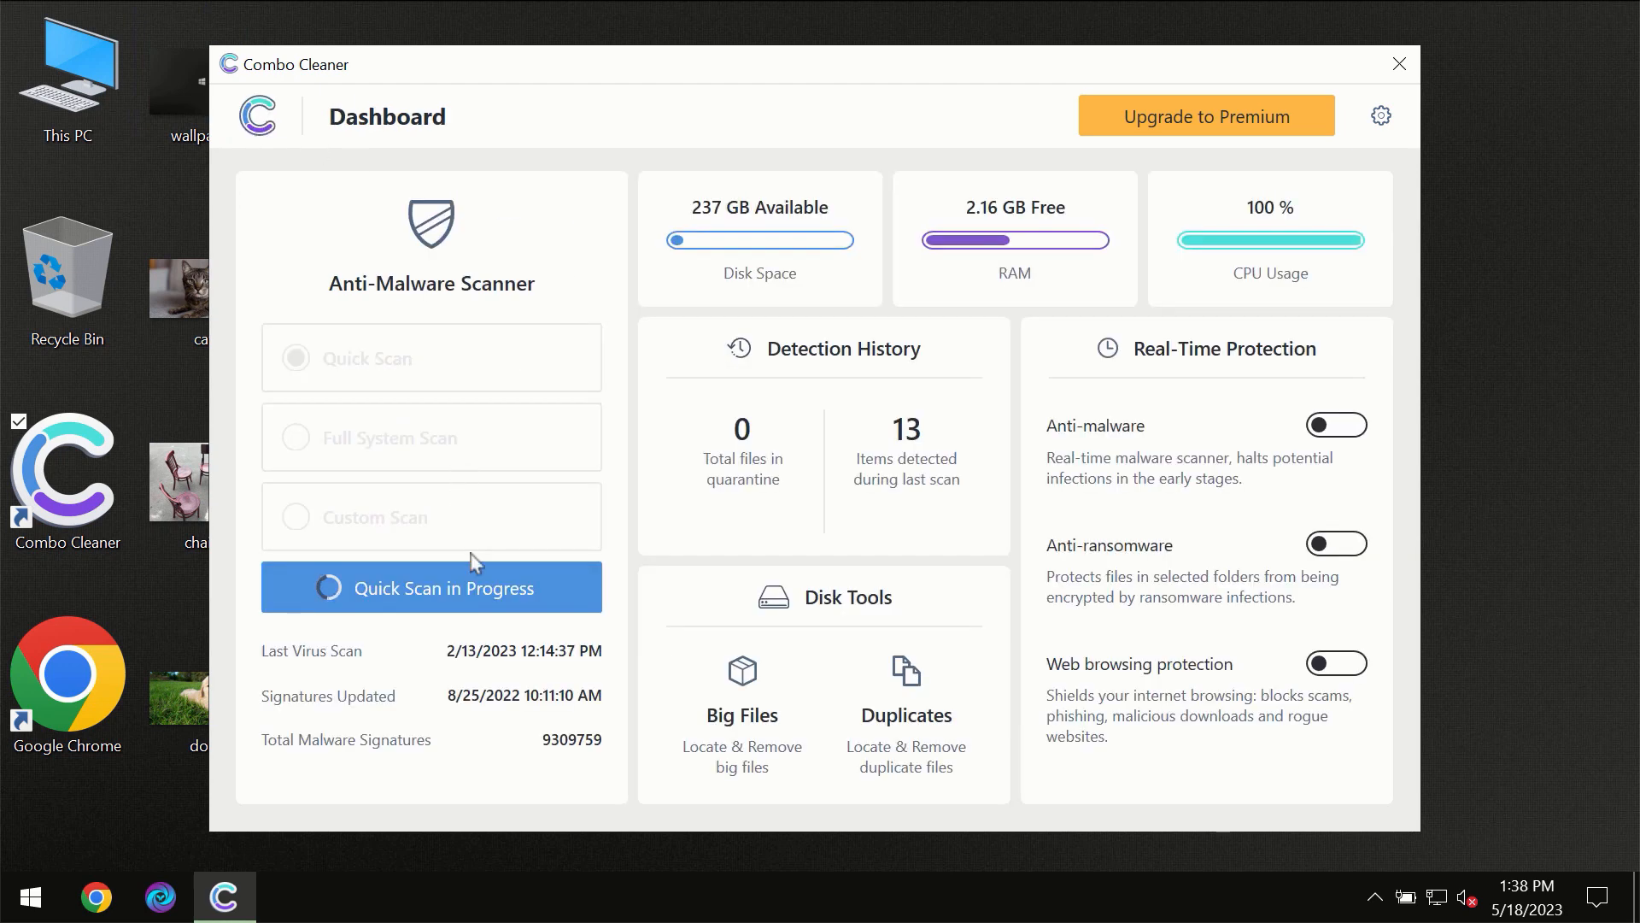
- Return to the finished quick scan's results and bring up the Upgrade to Premium page
{"action": "left_click", "coordinate": [431, 586]}
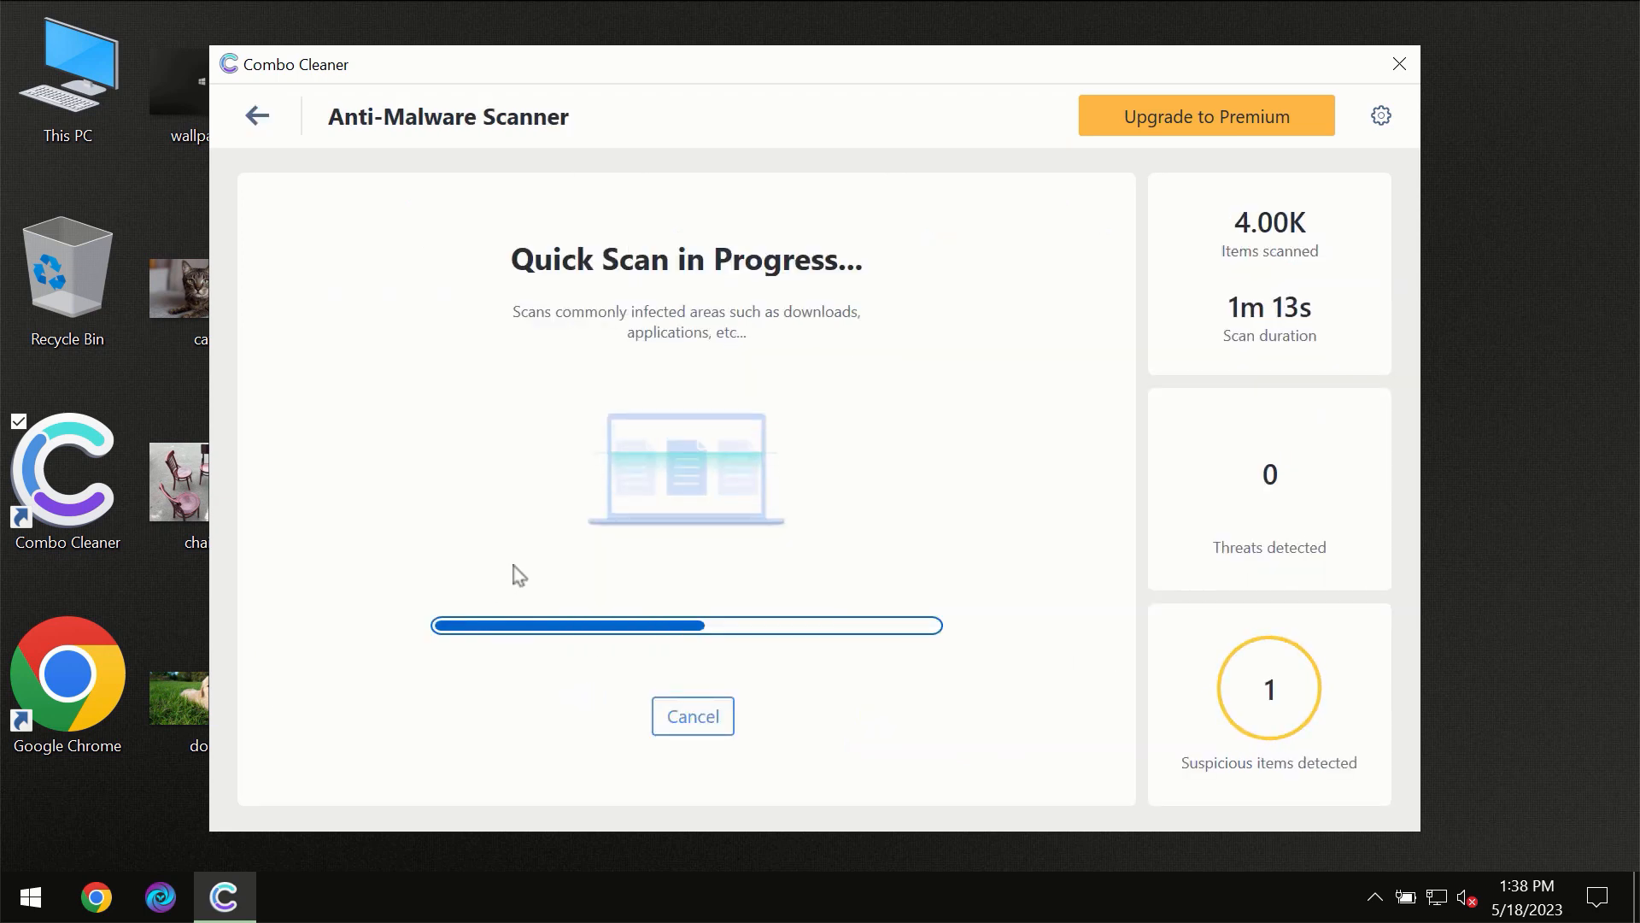
{"action": "mouse_move", "coordinate": [981, 165]}
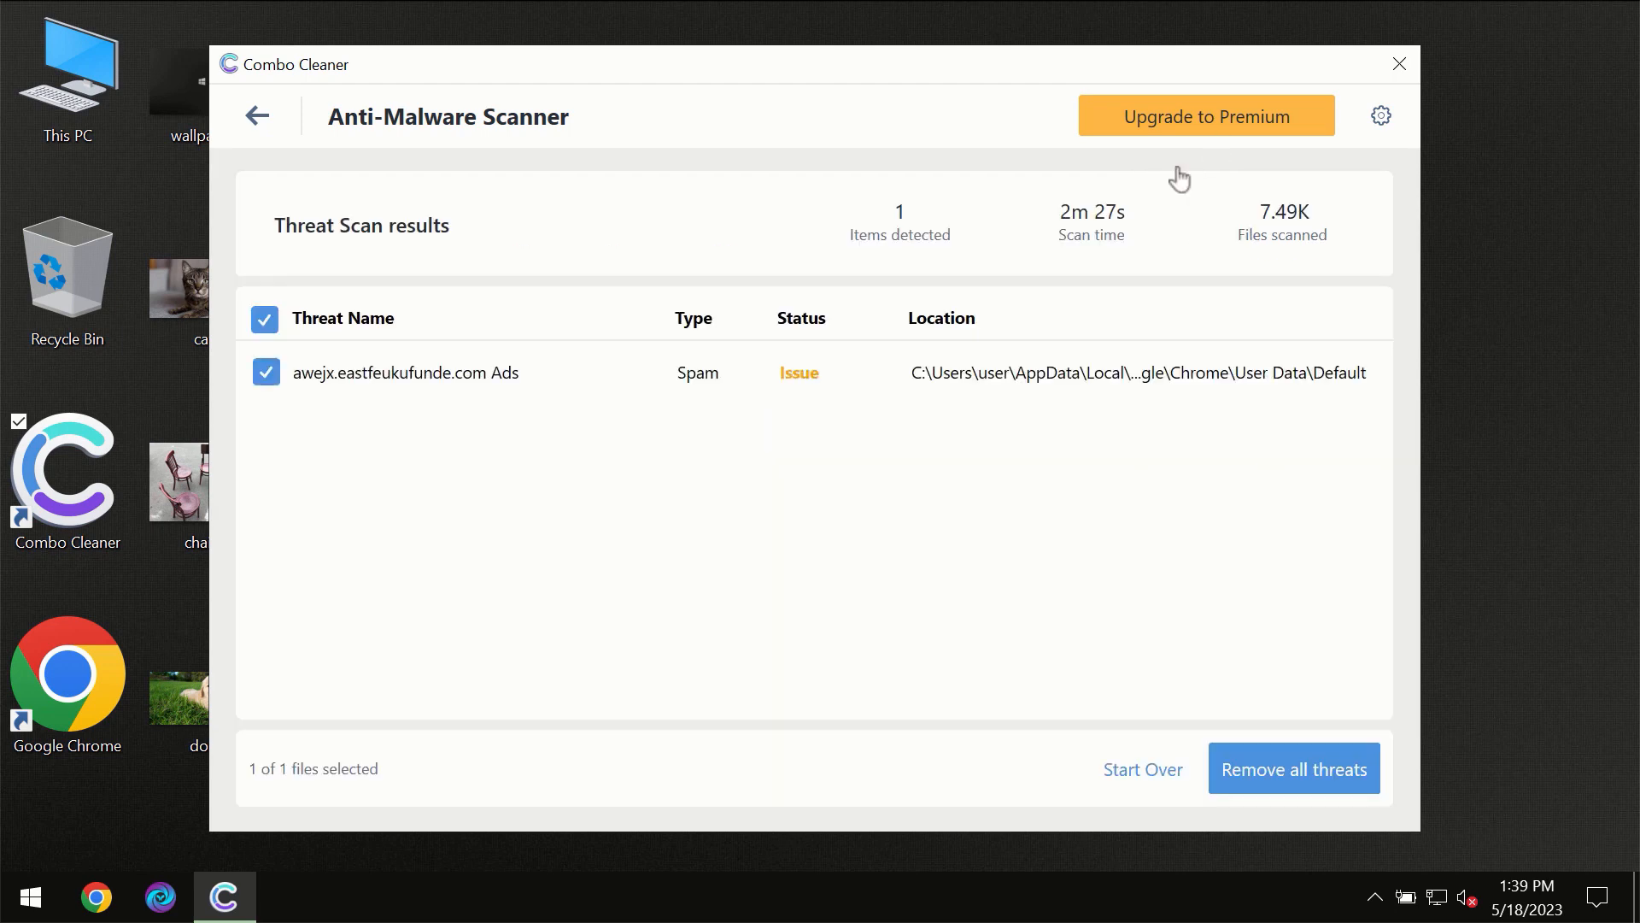
{"action": "left_click", "coordinate": [1205, 114]}
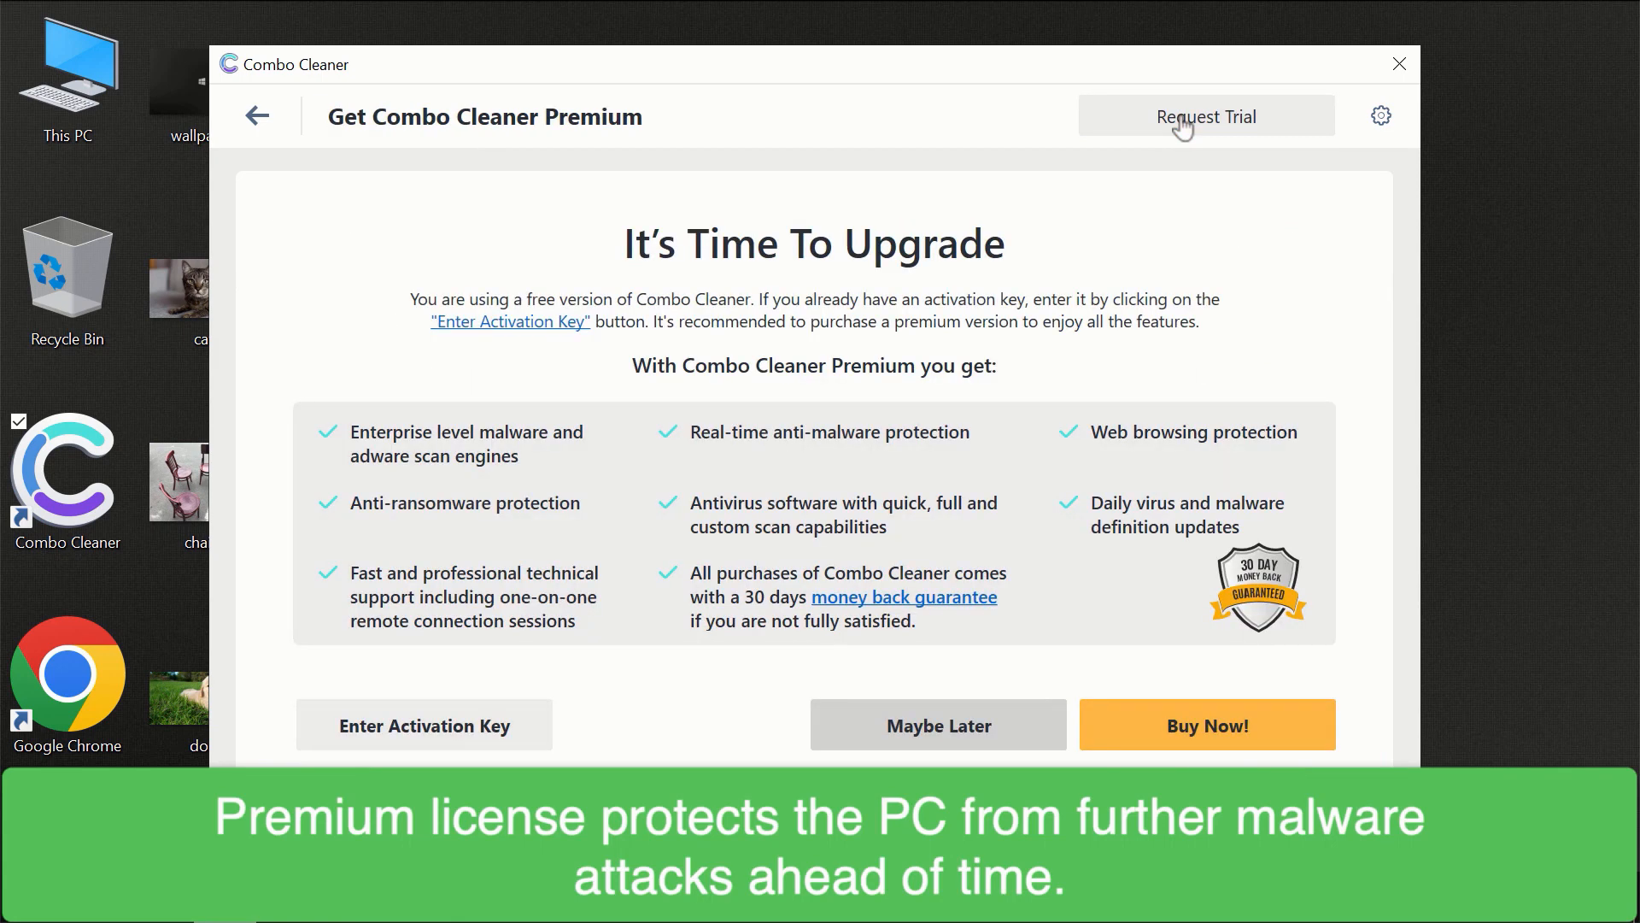